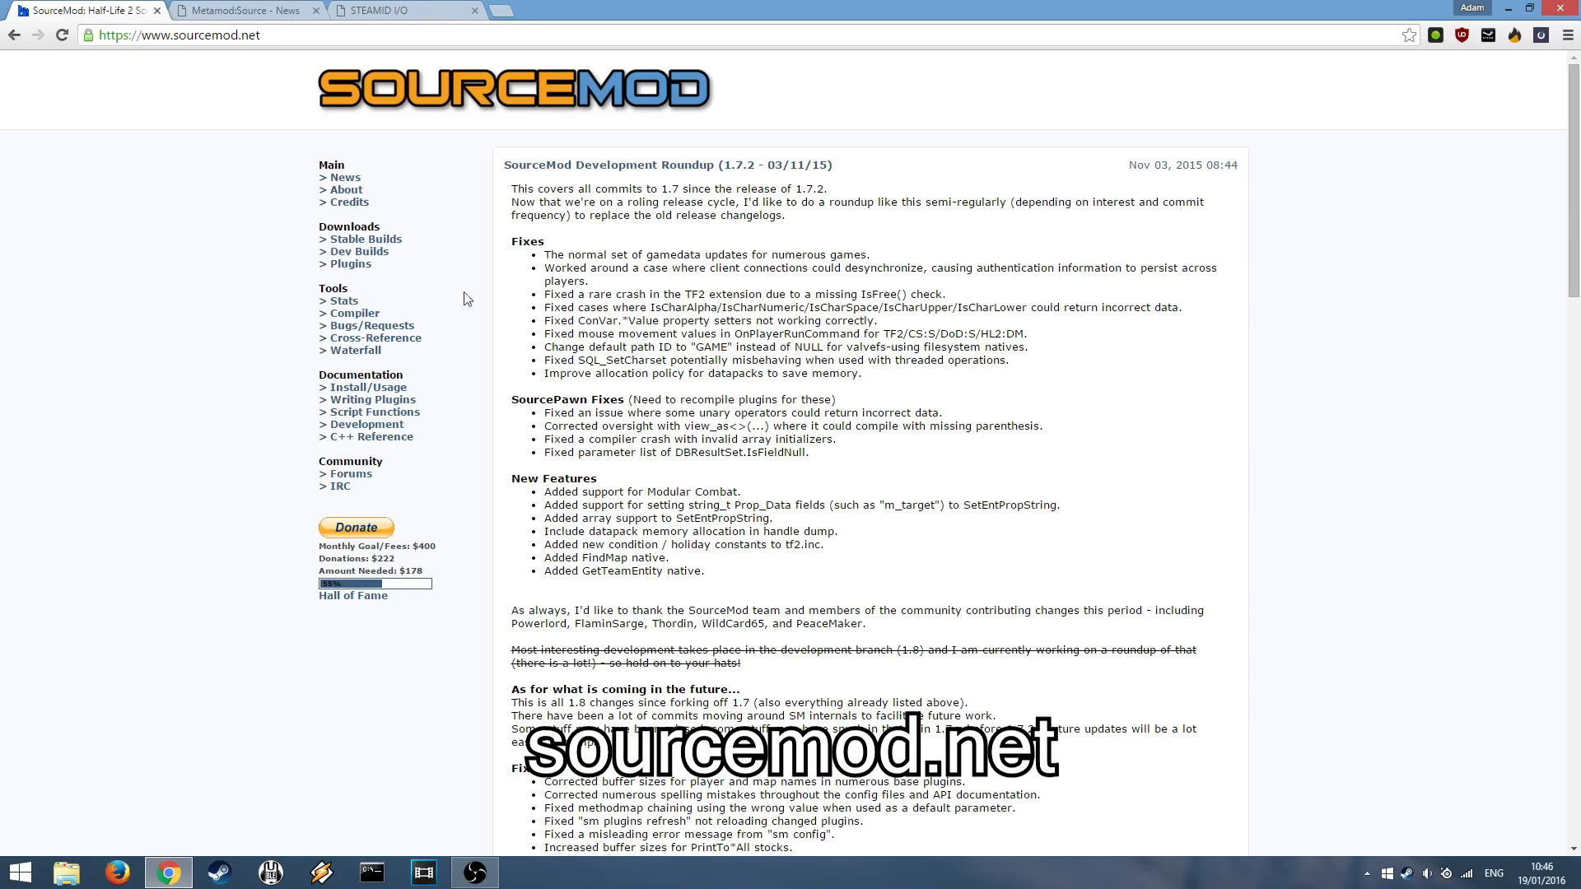
mouse_move(363, 238)
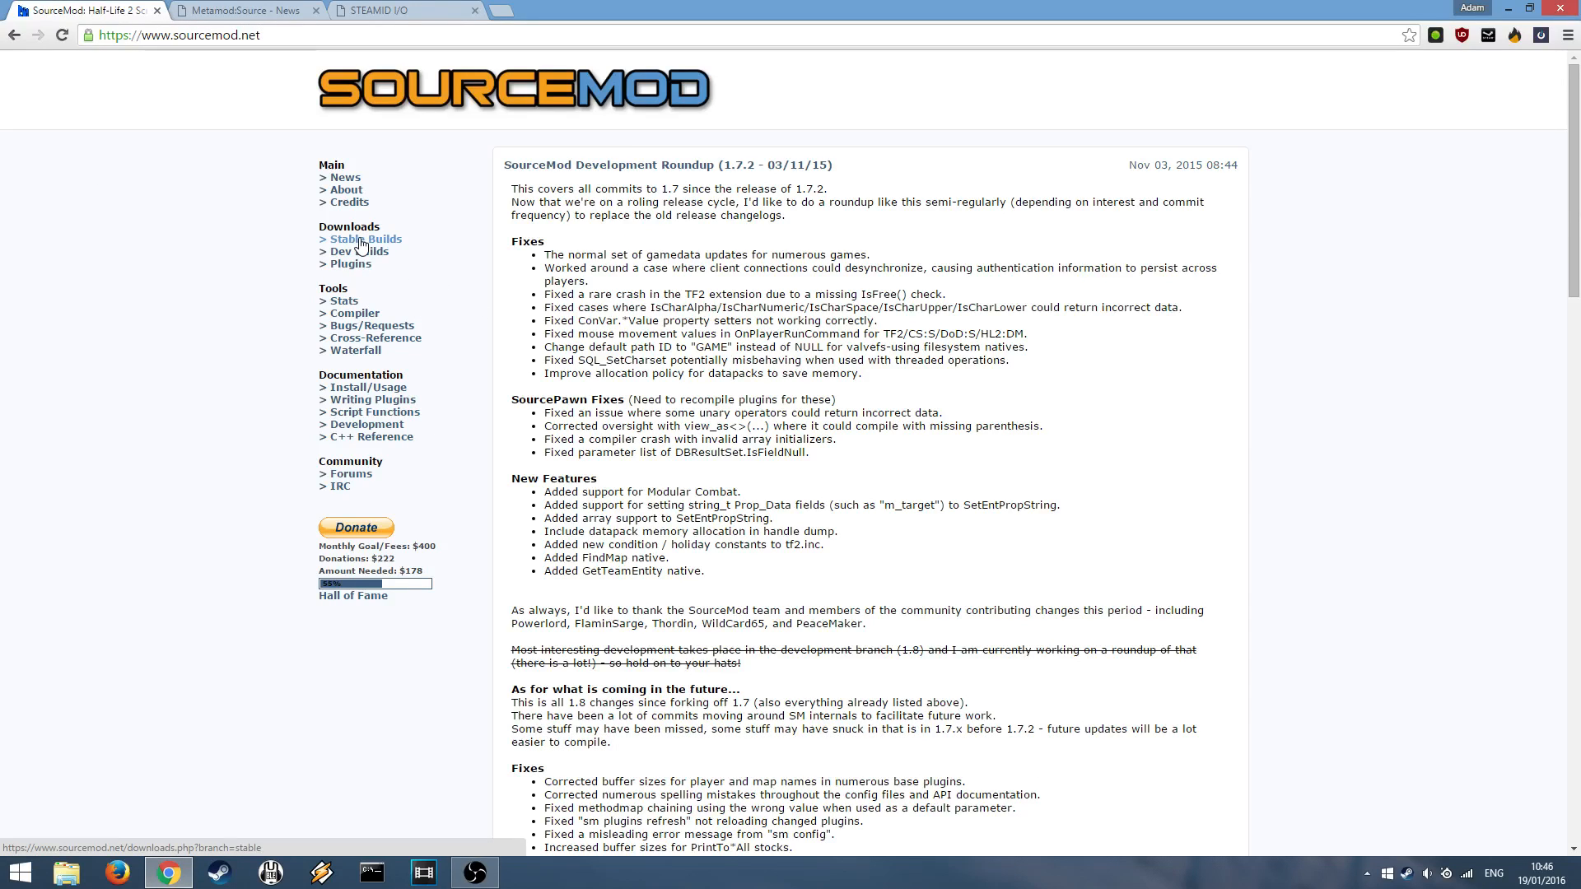
Step: Reach SourceMod's stable builds page (build 5290, Windows) and switch to the Metamod:Source site
left_click(362, 239)
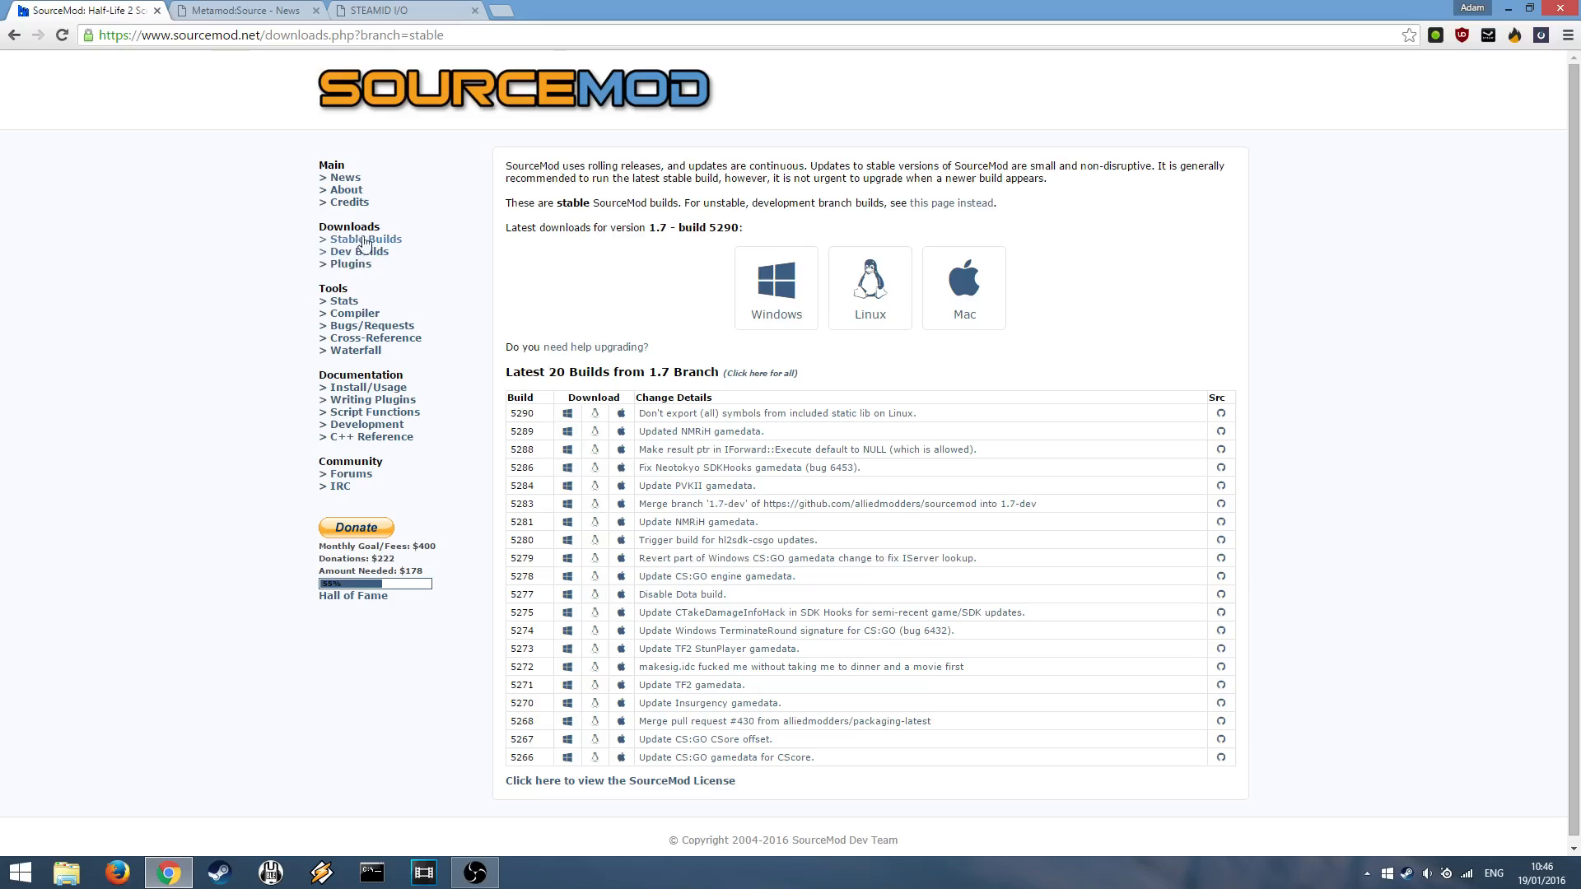
mouse_move(776, 432)
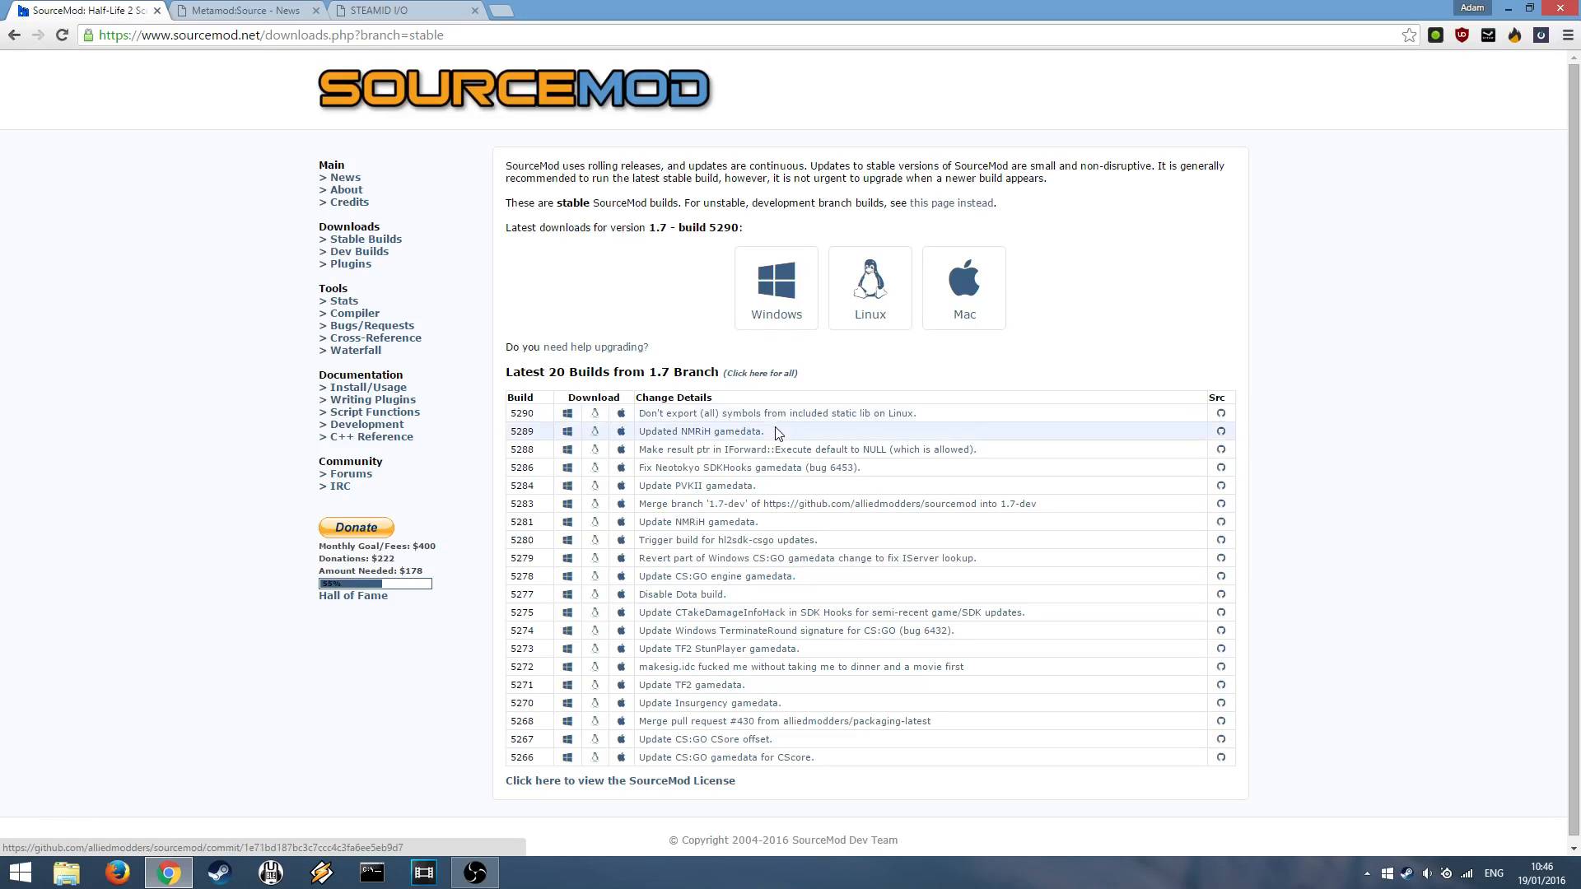
mouse_move(776, 287)
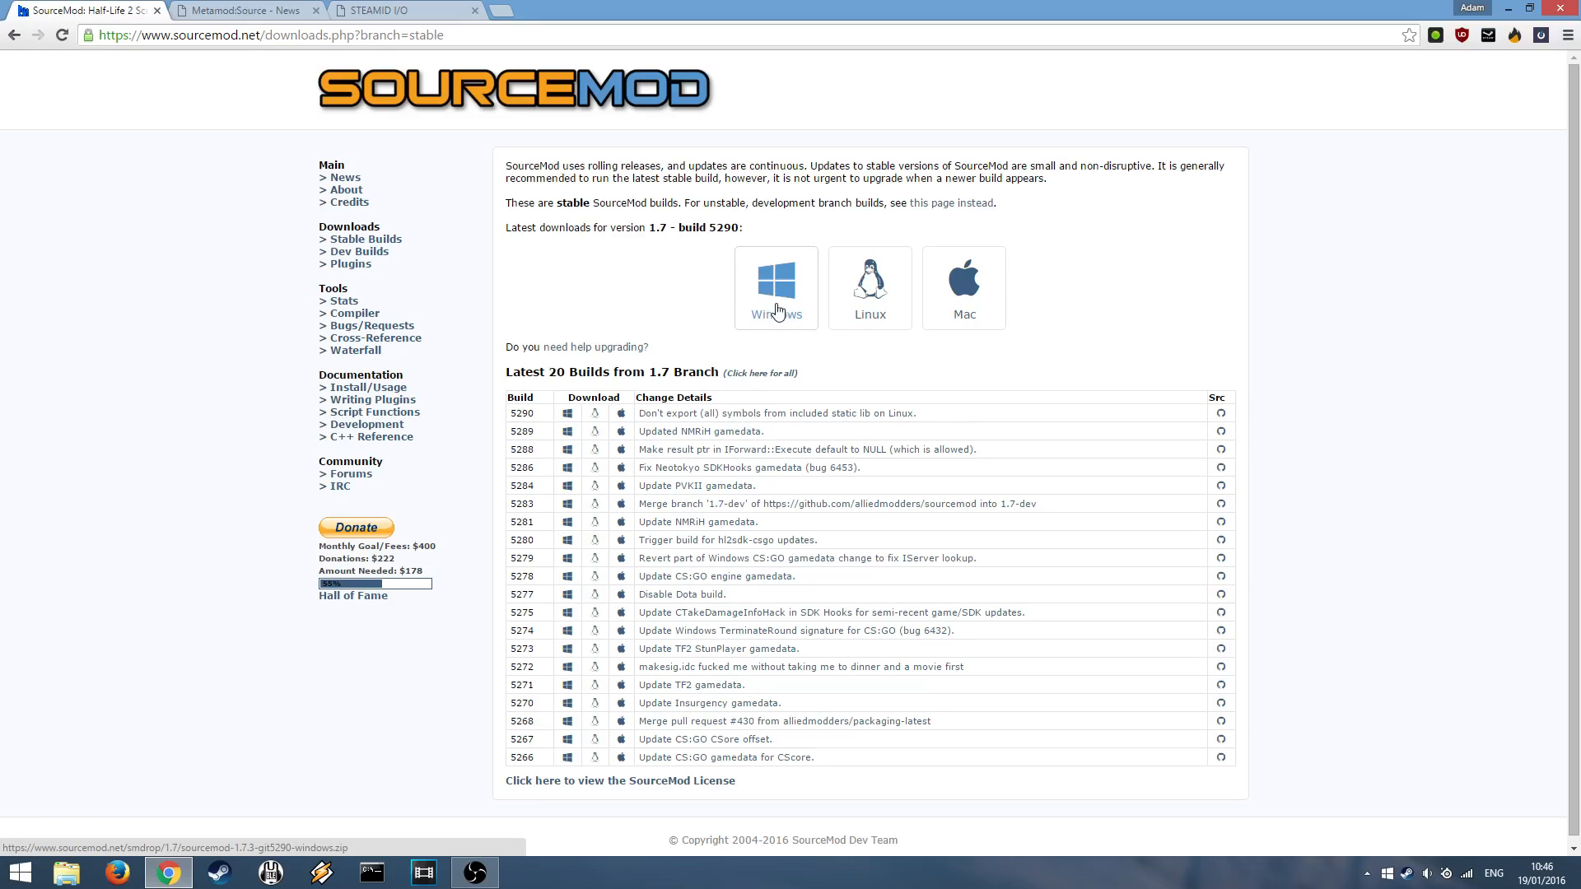
mouse_move(270, 41)
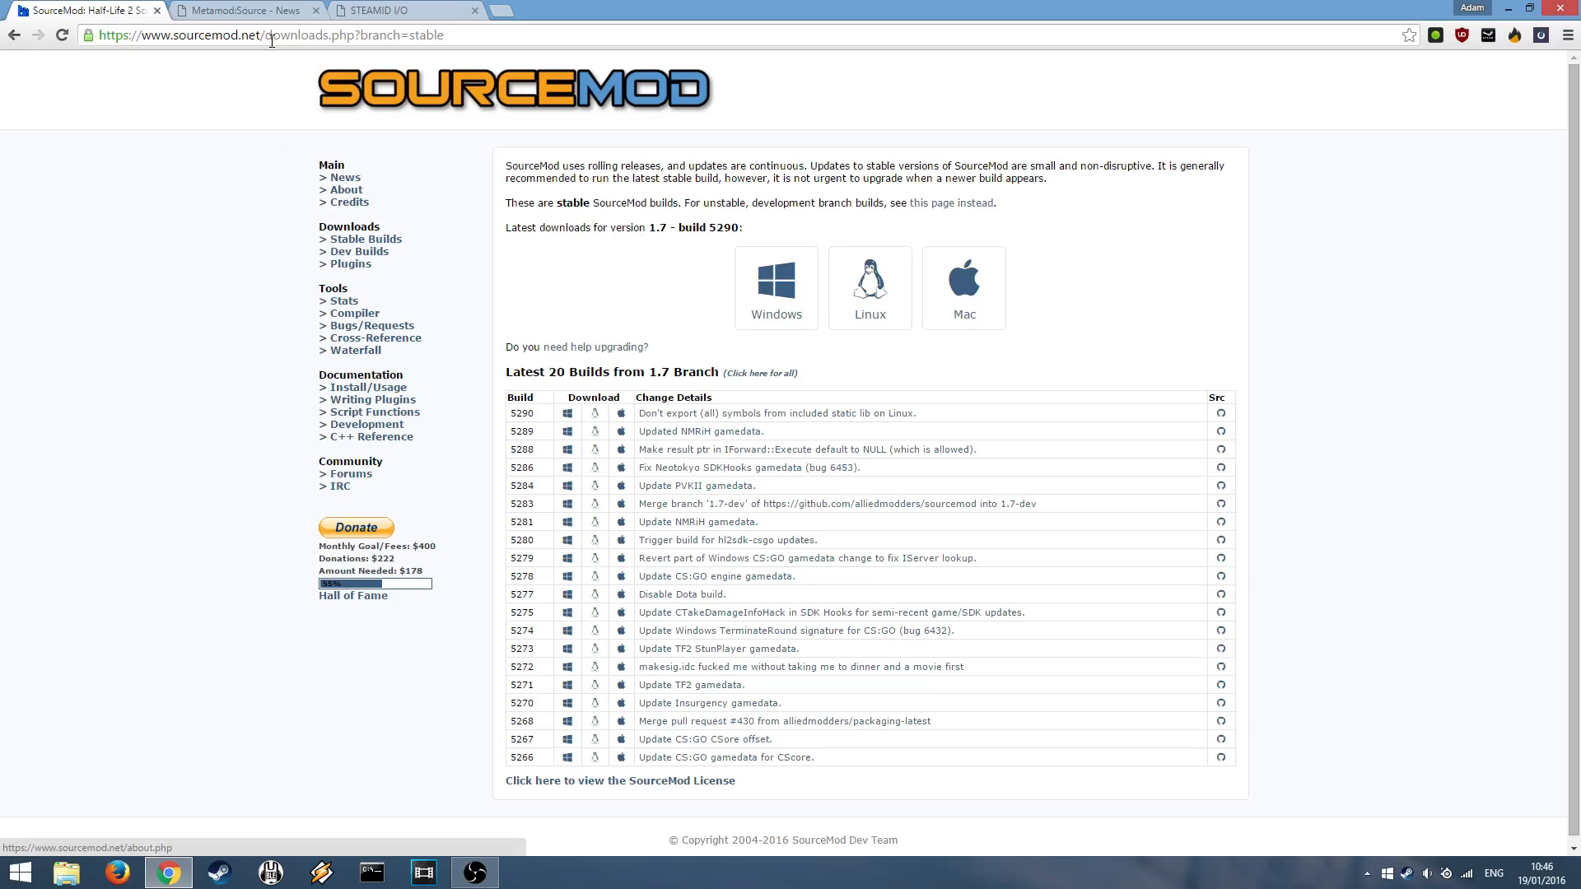
left_click(242, 12)
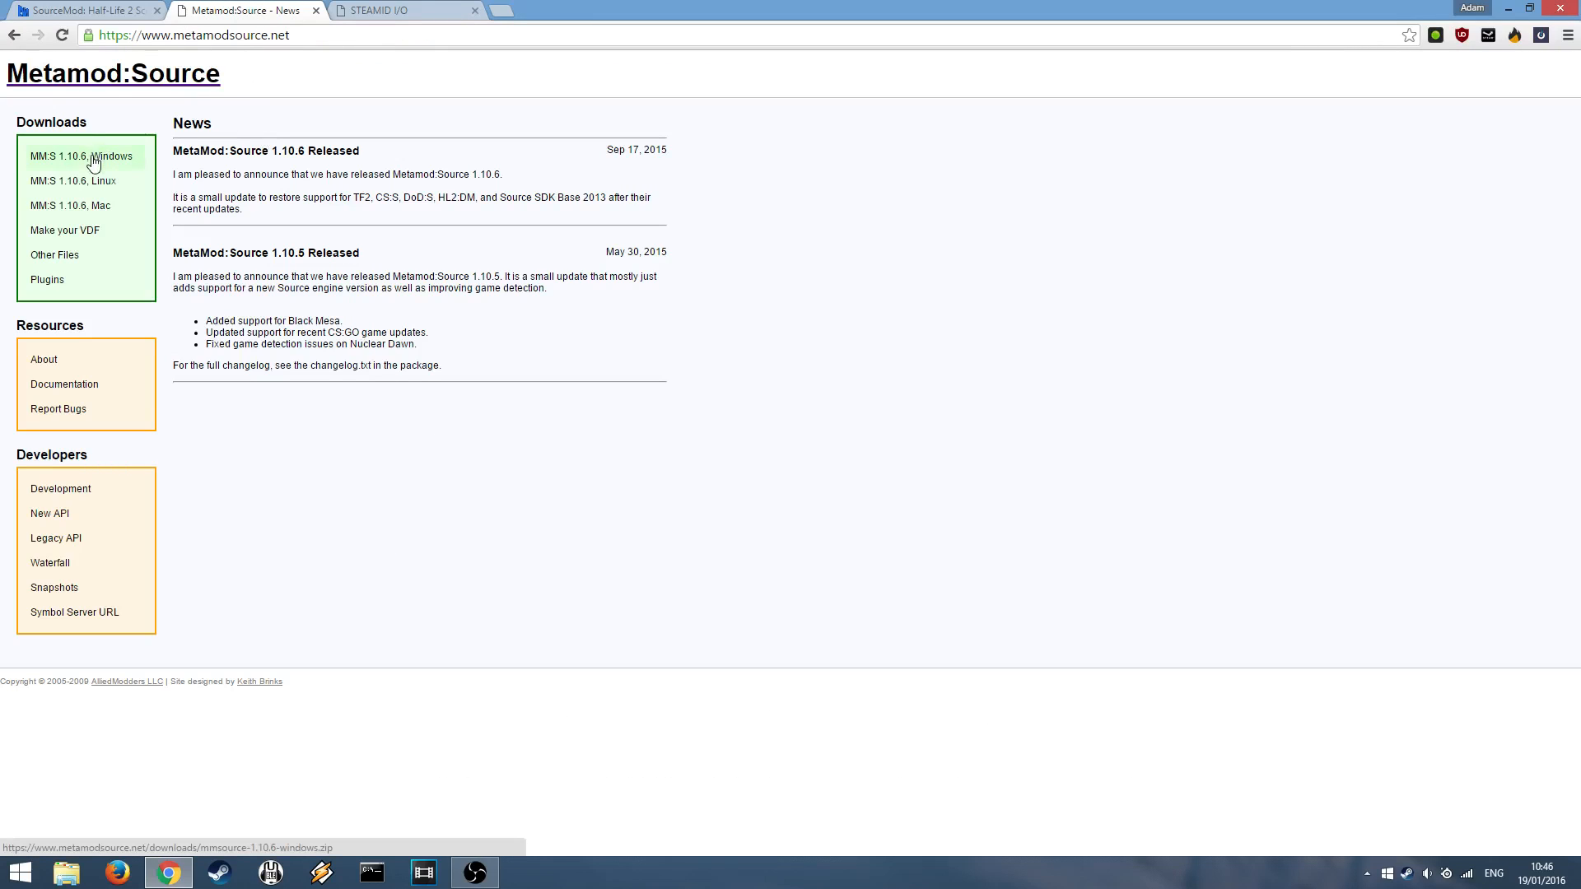
Step: Go to the Windows download of Metamod:Source 1.10.6, listing mirrors for mmsource-1.10.6-windows.zip
left_click(82, 156)
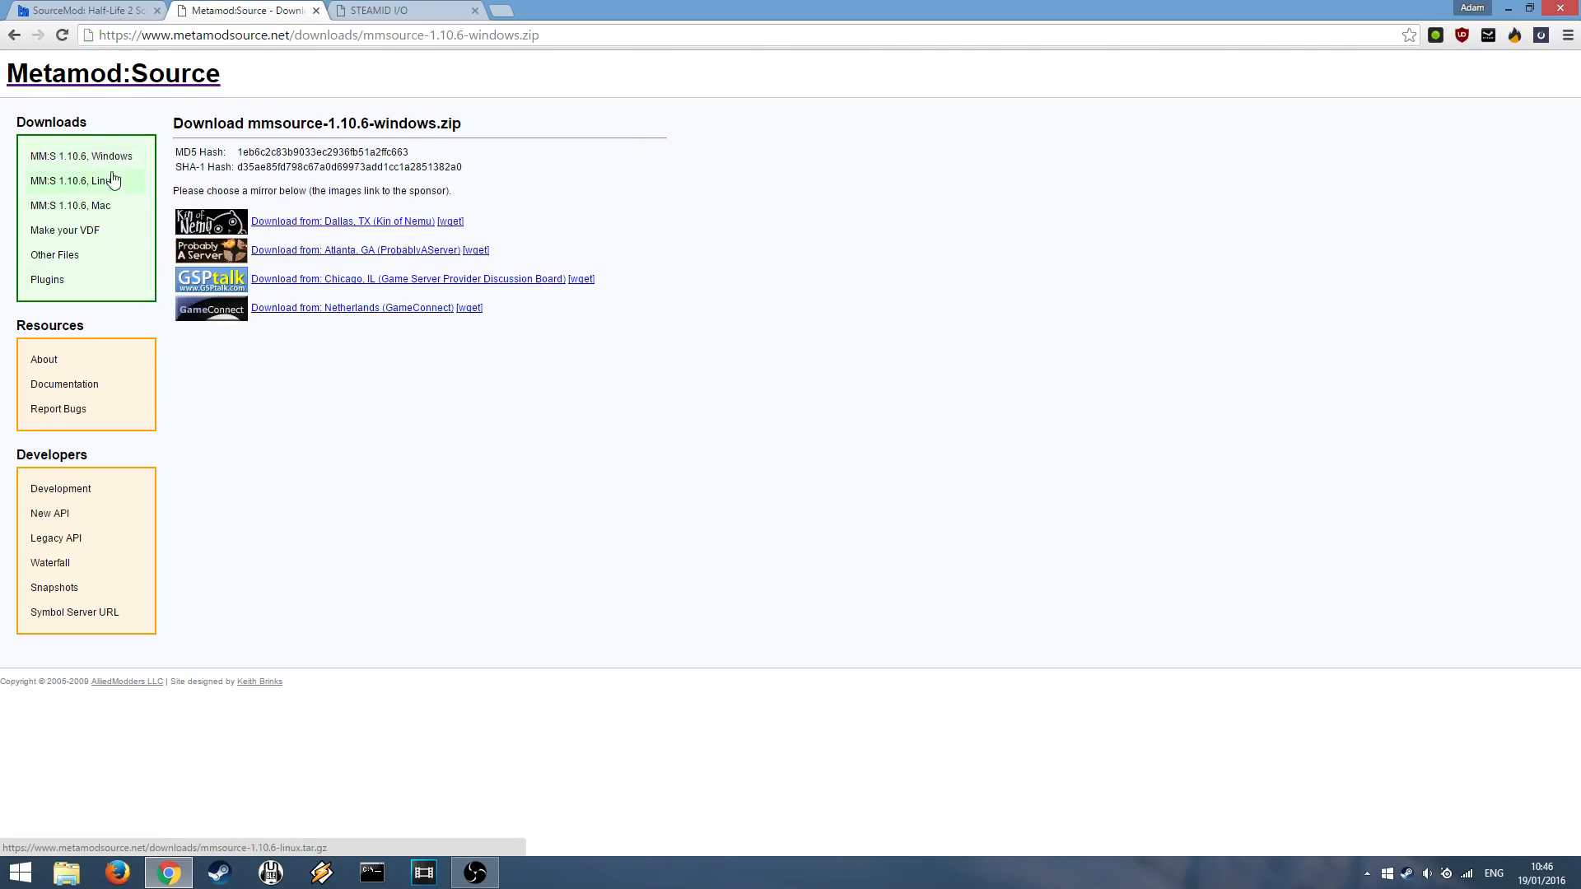
mouse_move(342, 221)
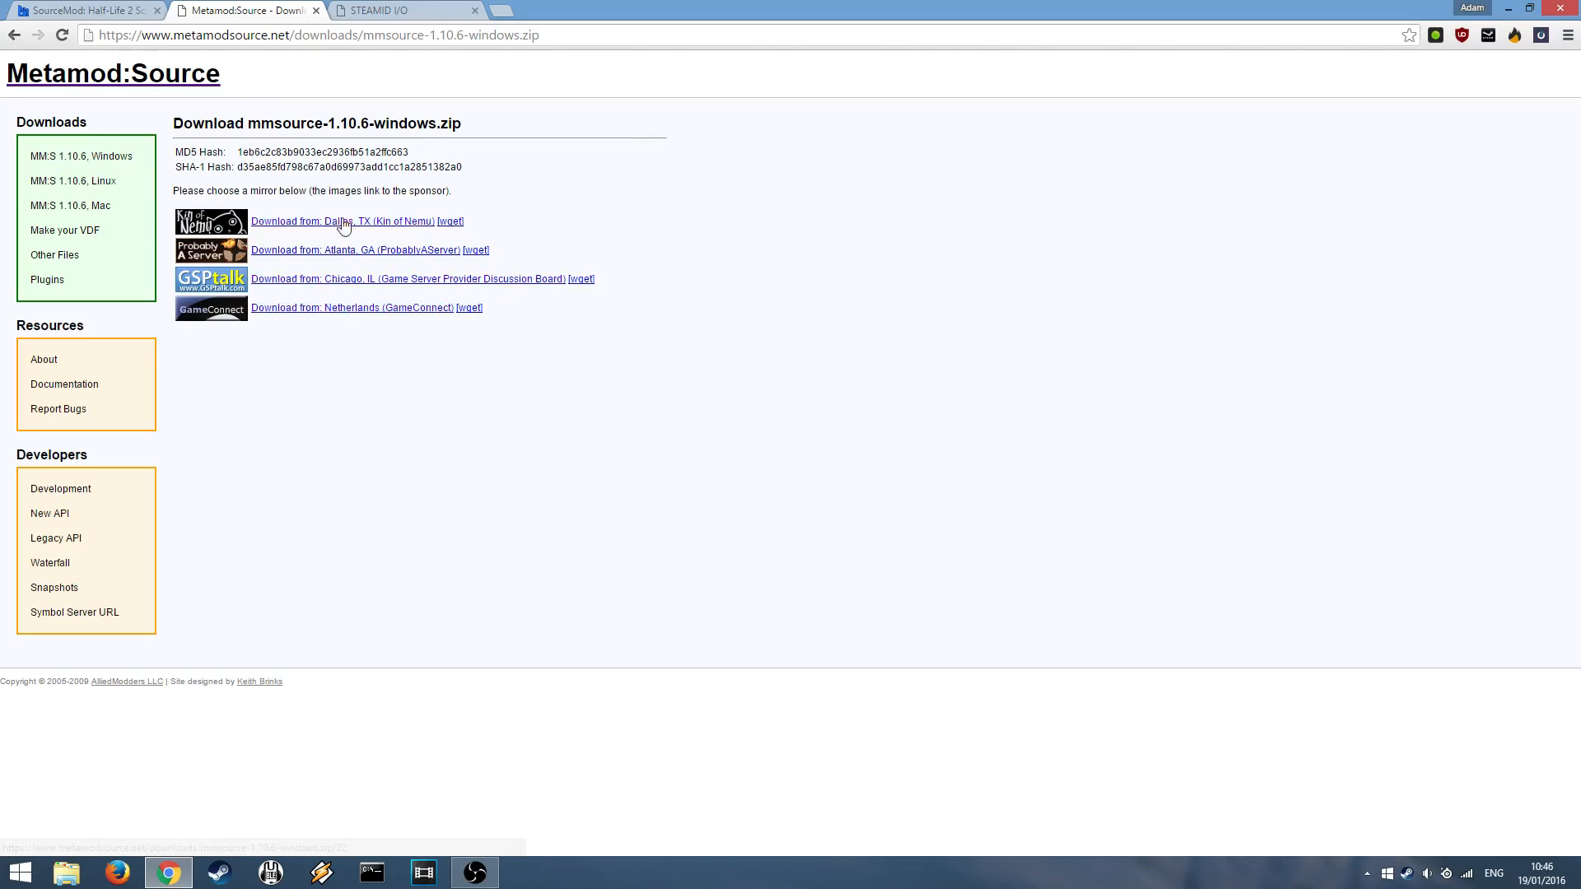
mouse_move(1517, 63)
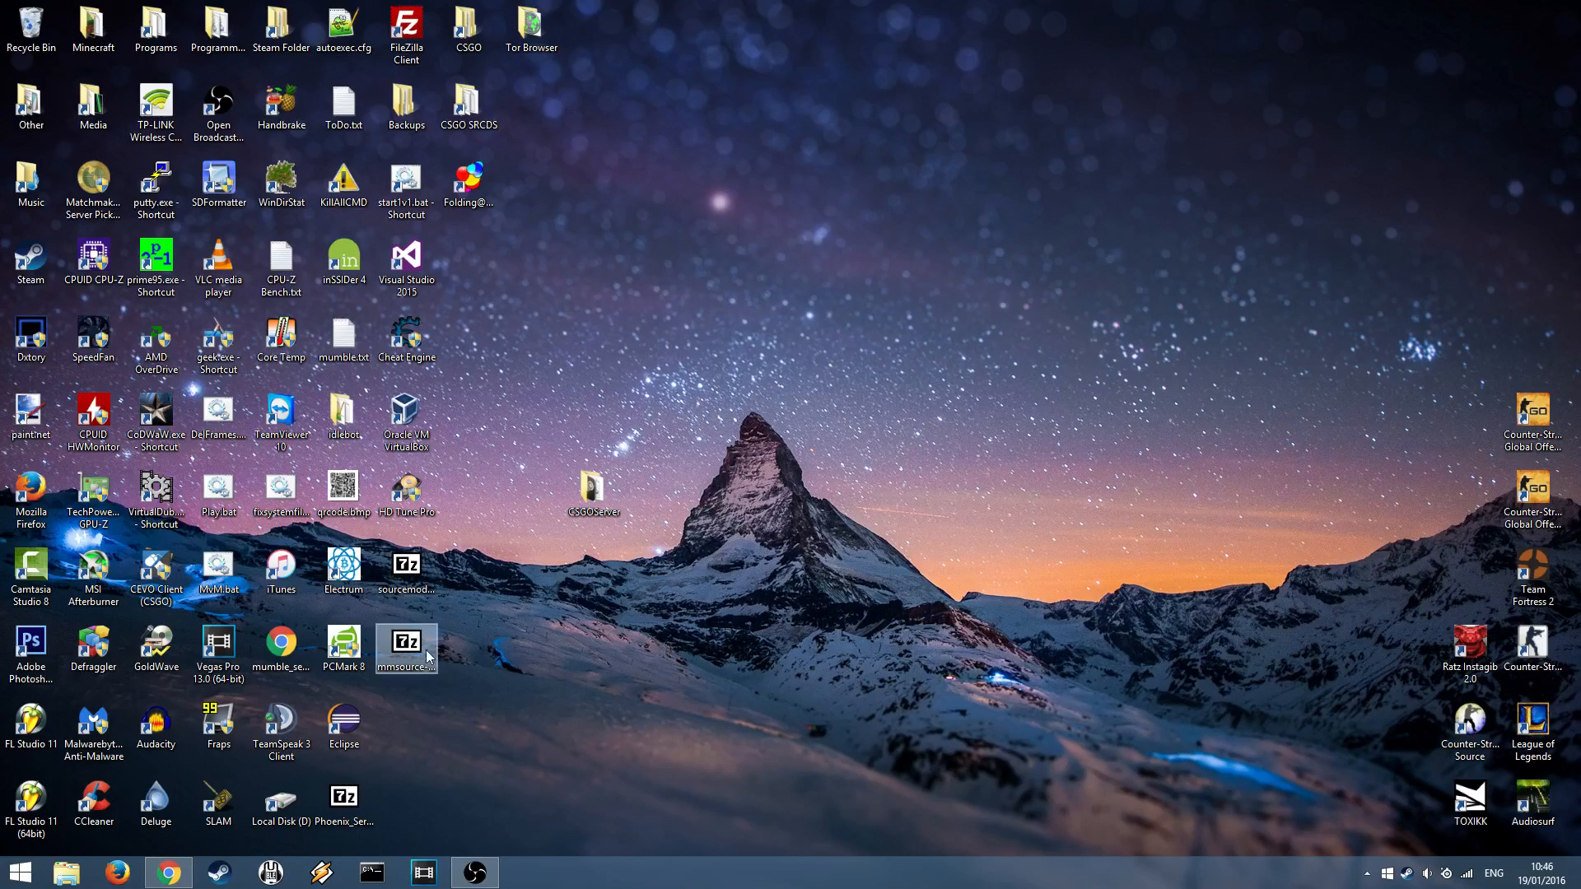
Step: Navigate through CSGOServer > steamapps > common > dedicated server into the csgo folder
double_click(593, 494)
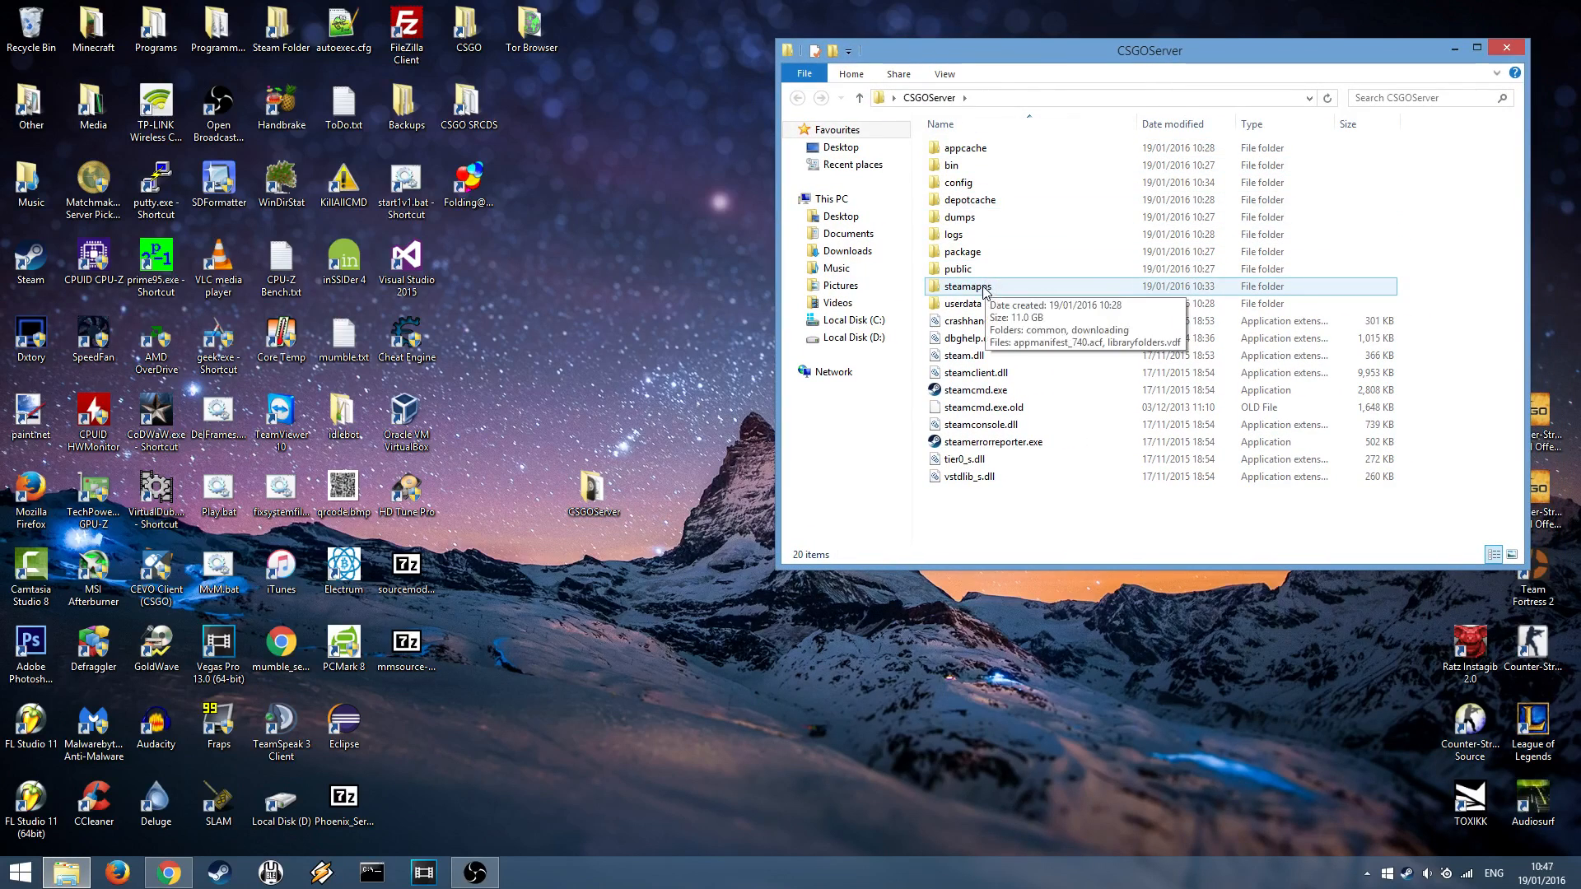
double_click(967, 287)
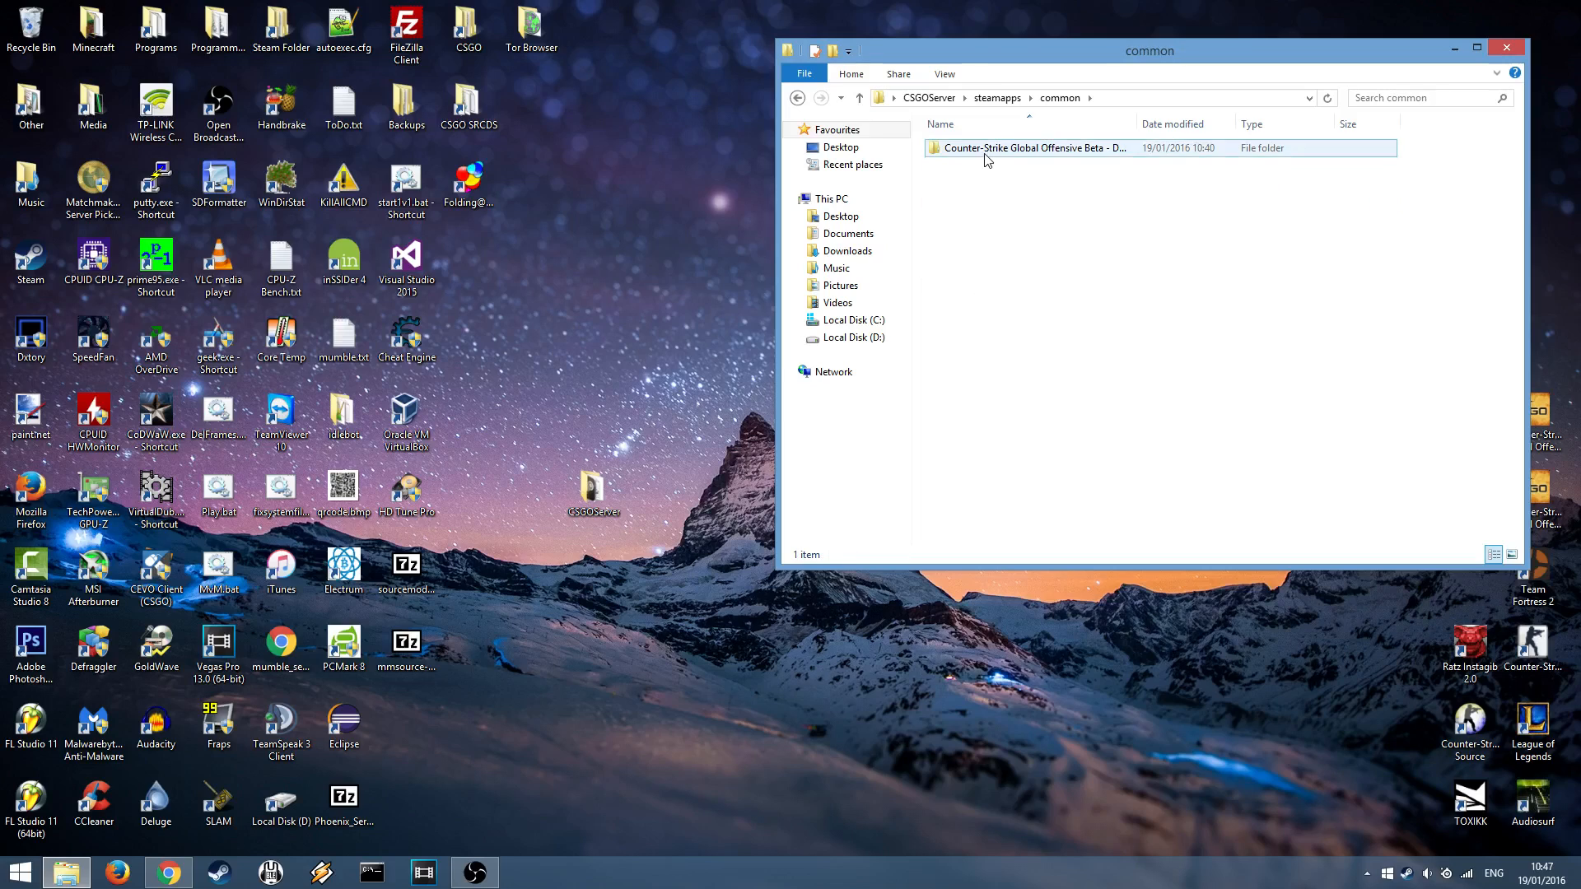
double_click(1028, 147)
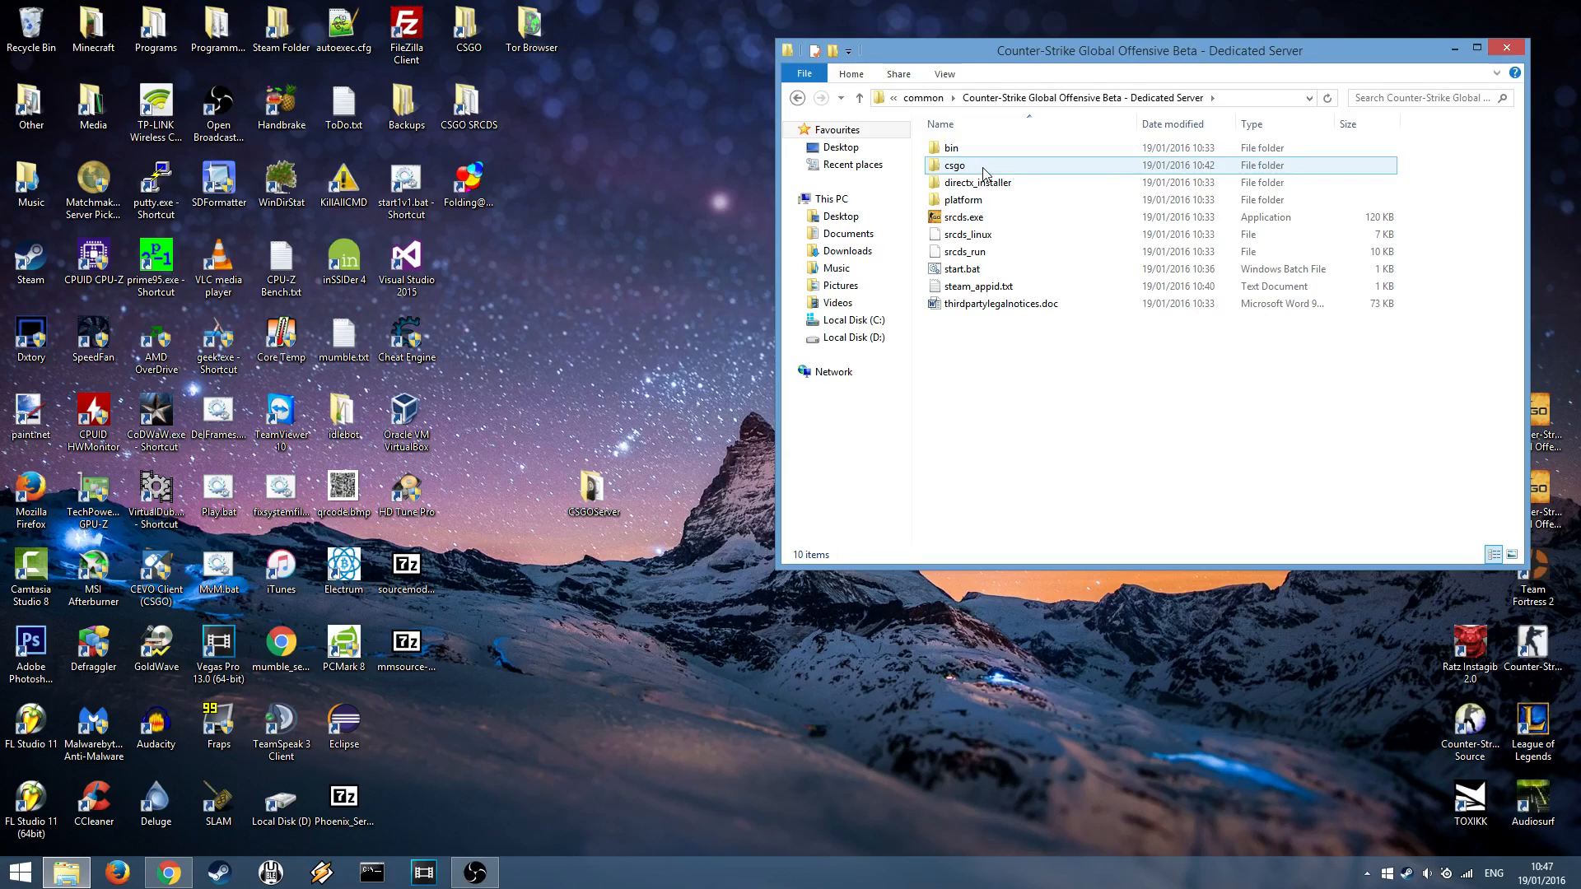
double_click(954, 165)
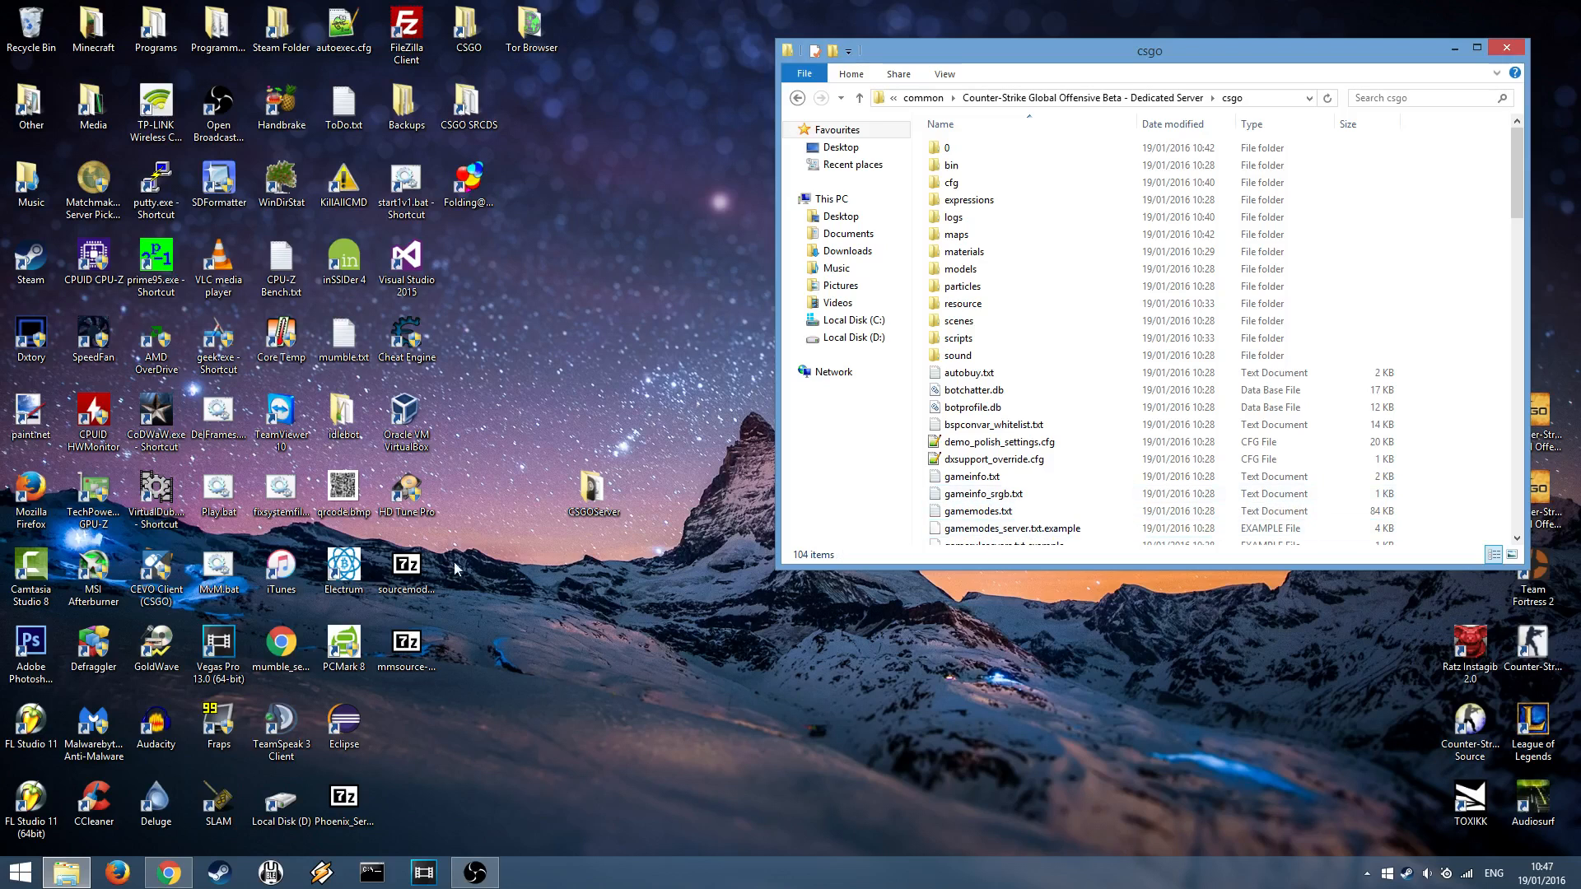
Step: Extract the SourceMod and Metamod:Source archives into csgo, then go into addons > sourcemod > configs
double_click(405, 564)
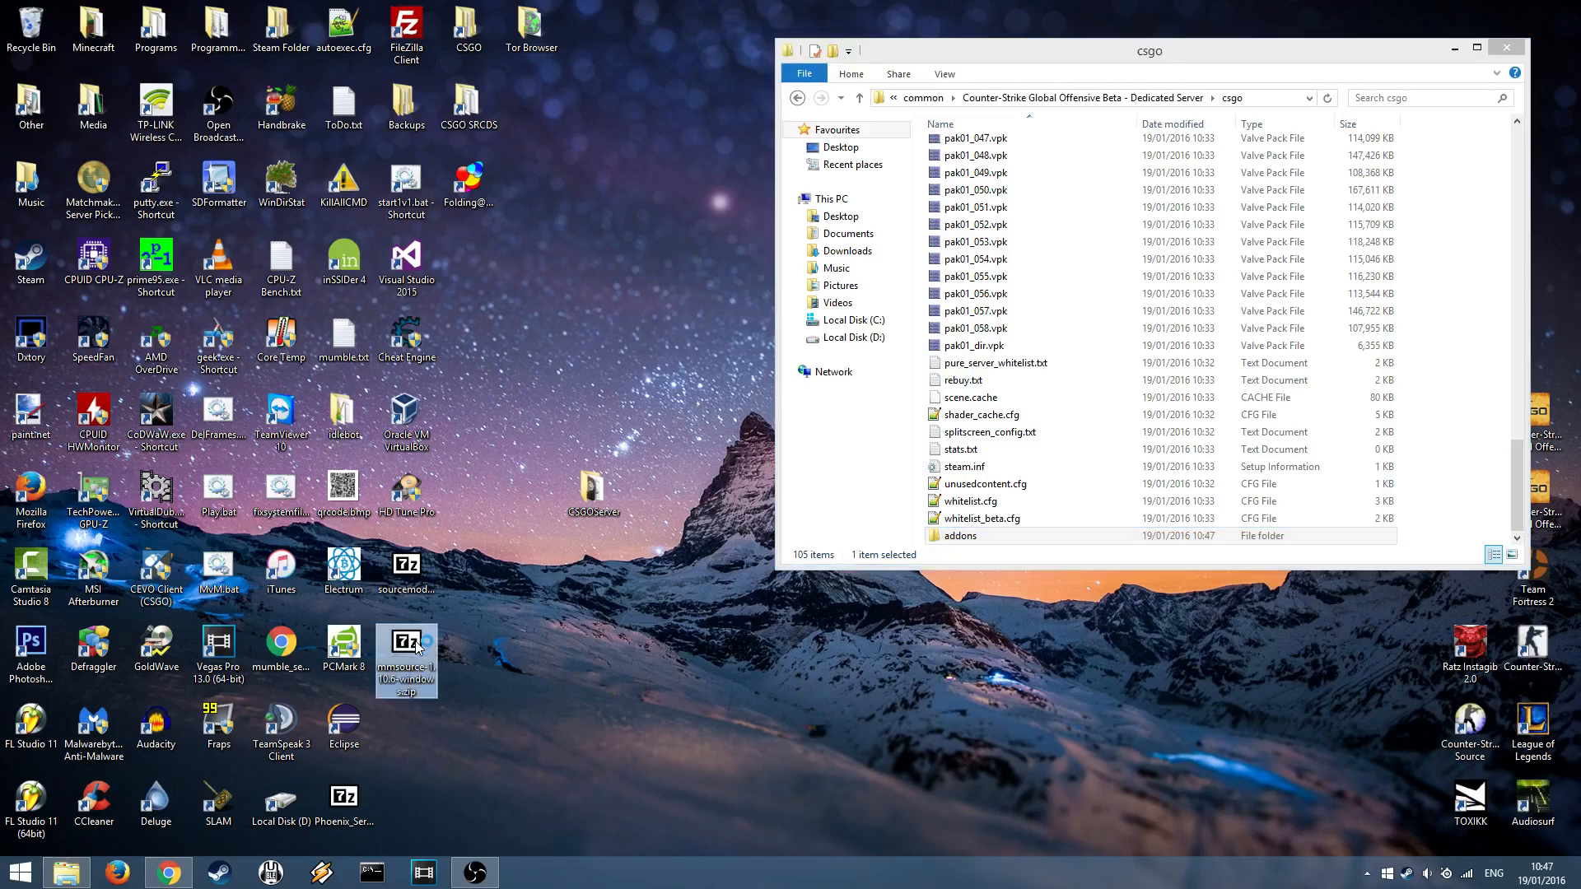
double_click(406, 655)
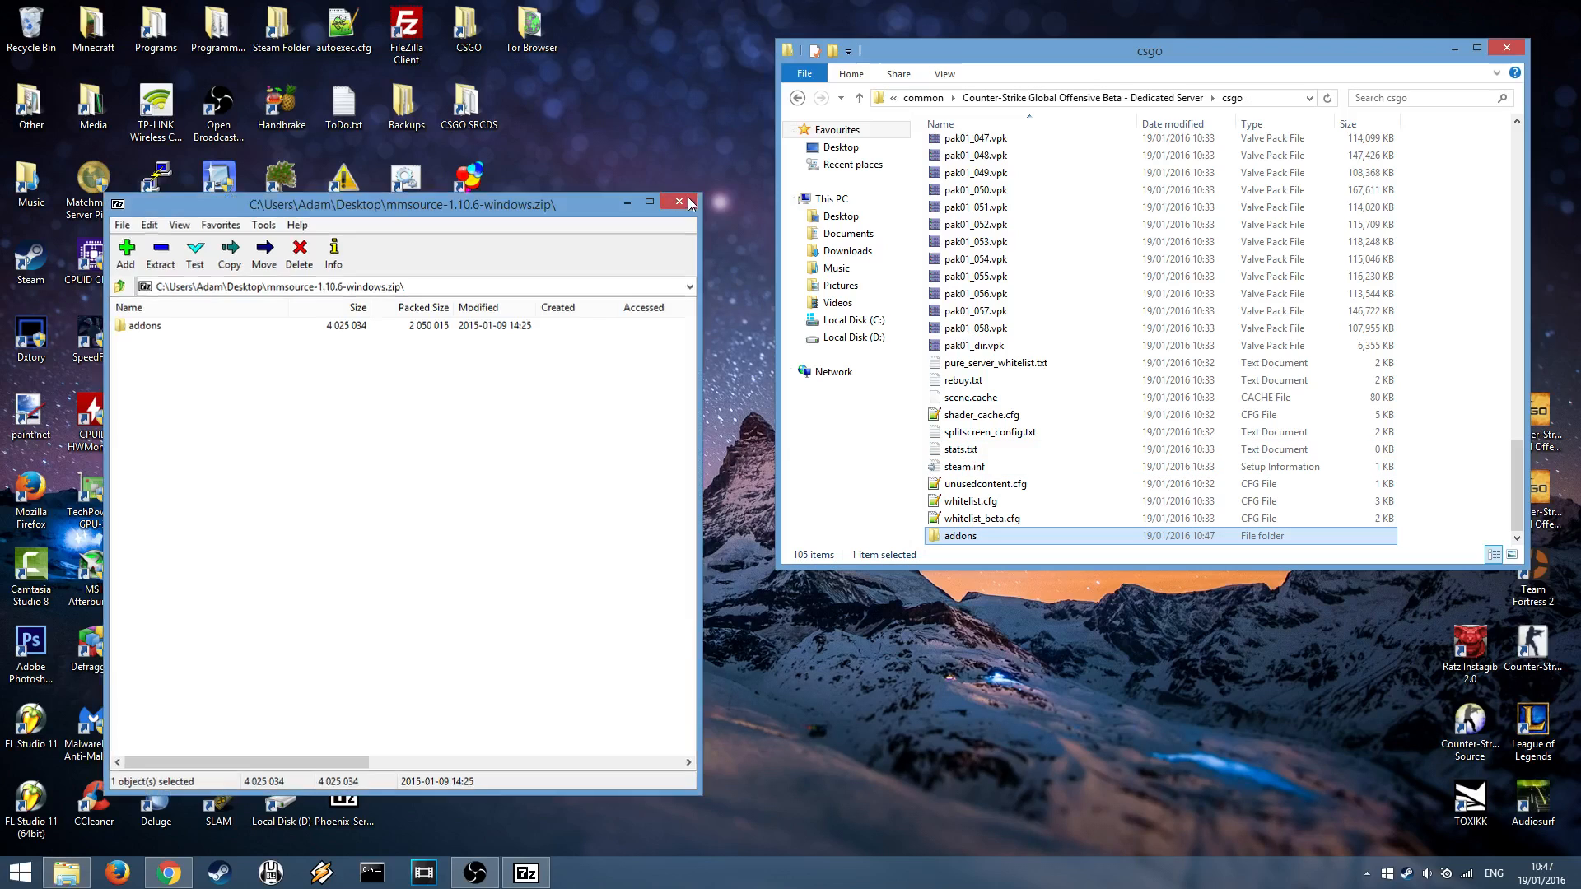
left_click(680, 203)
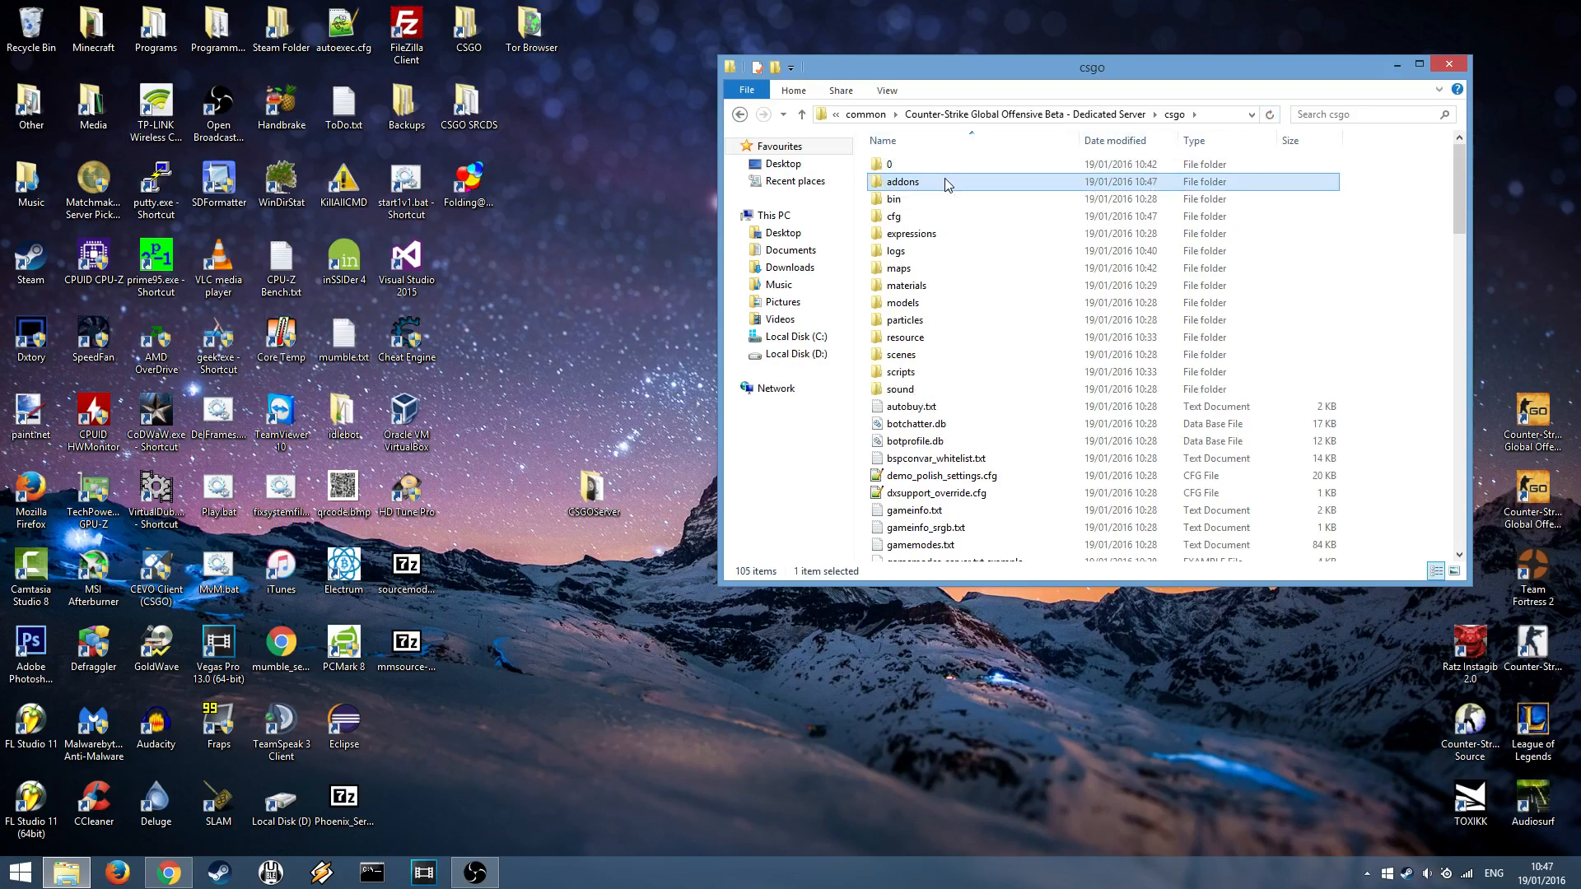
double_click(900, 181)
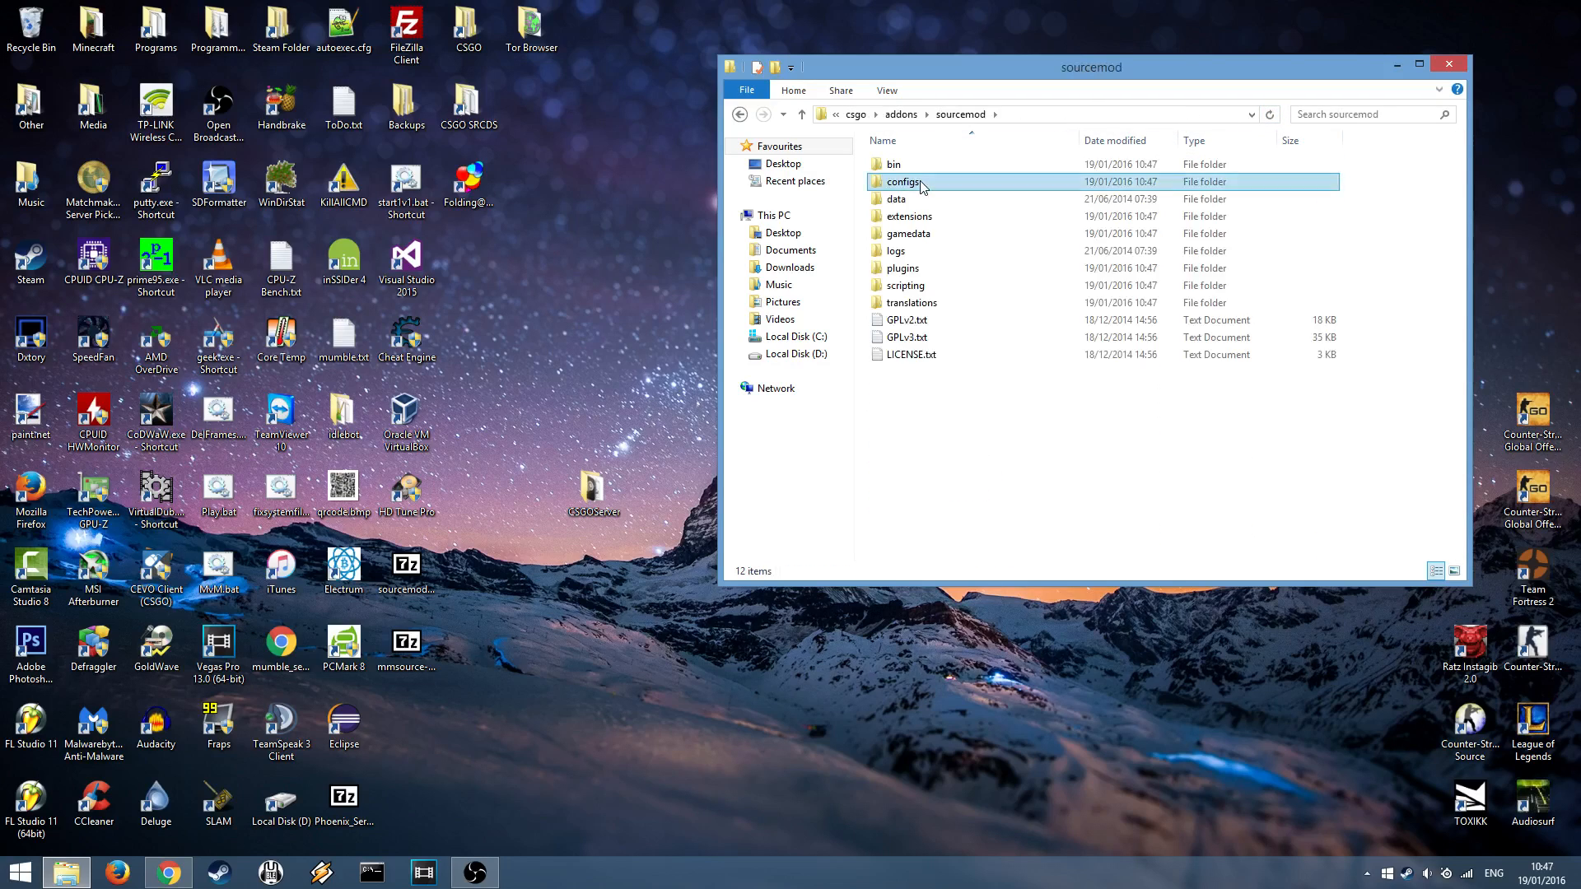
double_click(903, 182)
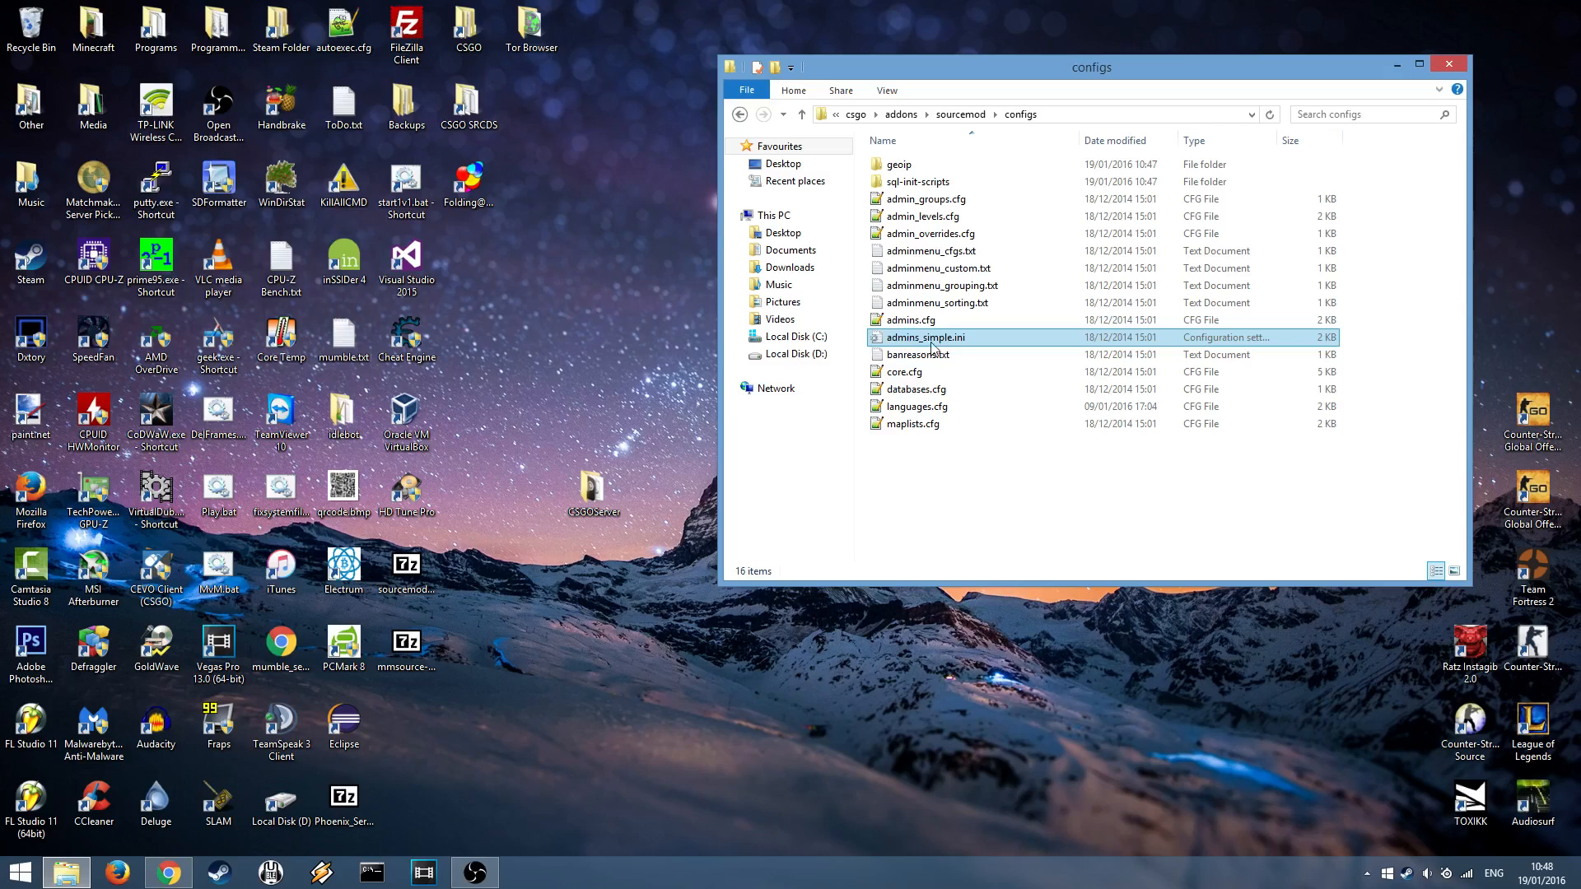
mouse_move(953, 348)
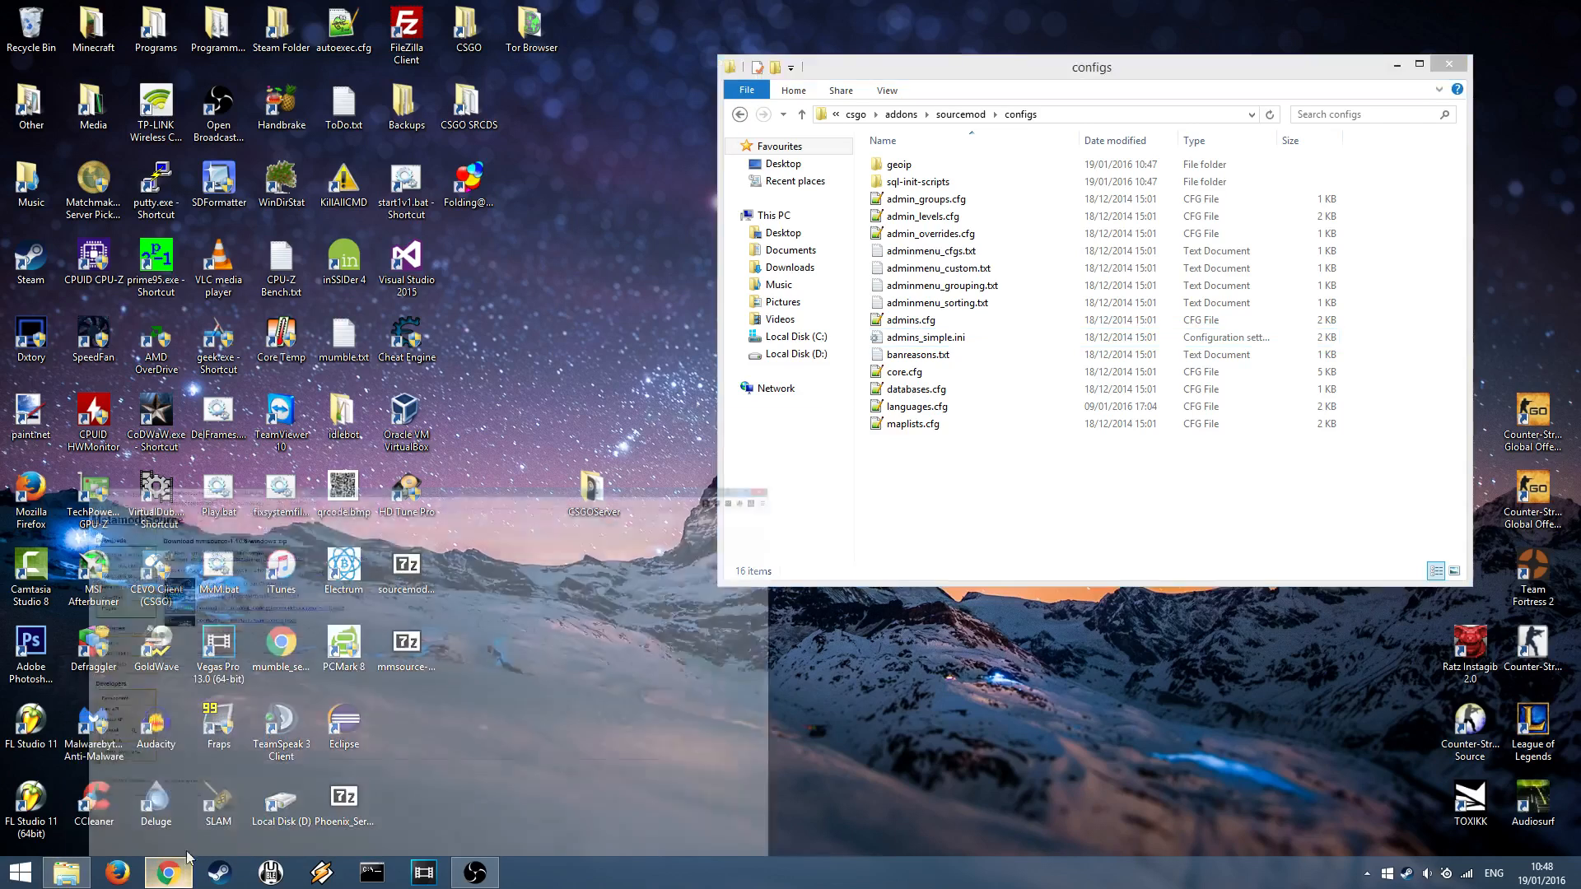
left_click(168, 873)
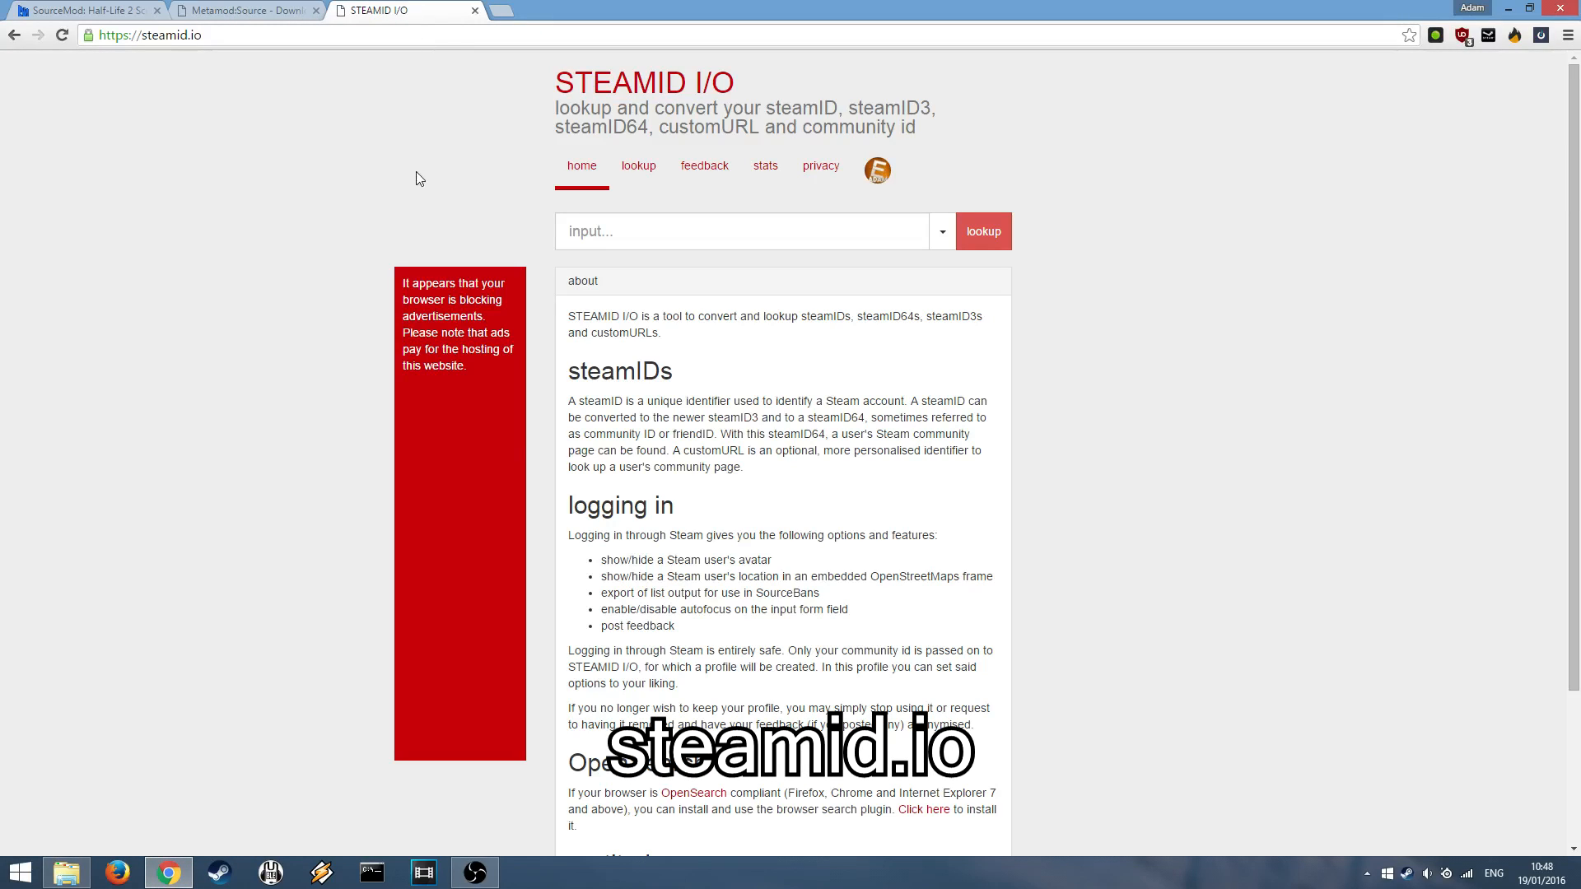
left_click(743, 230)
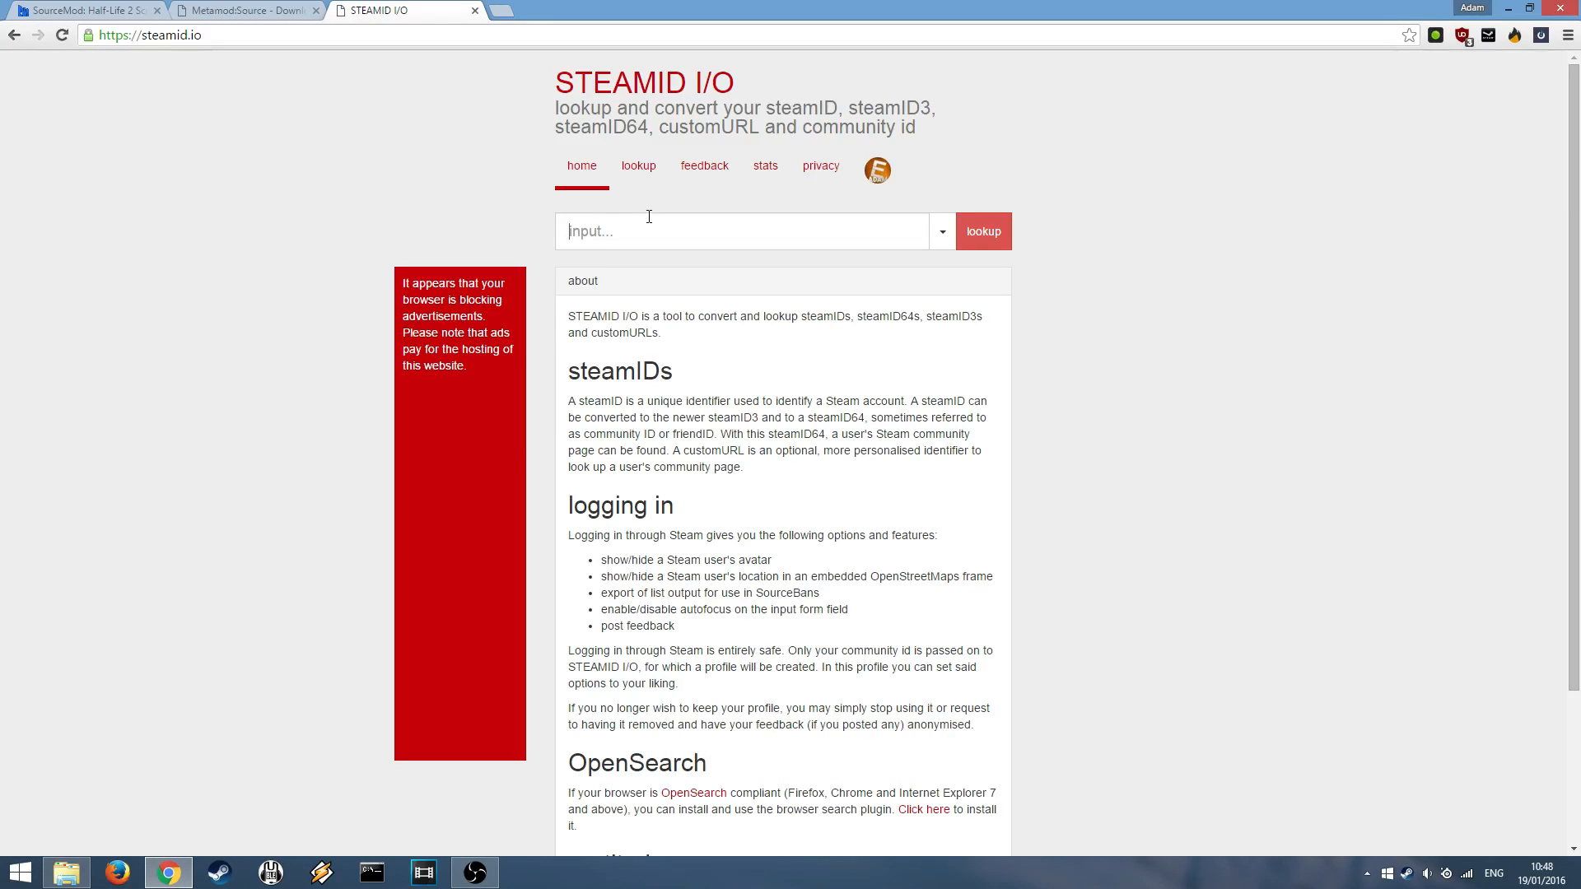
type("adampok")
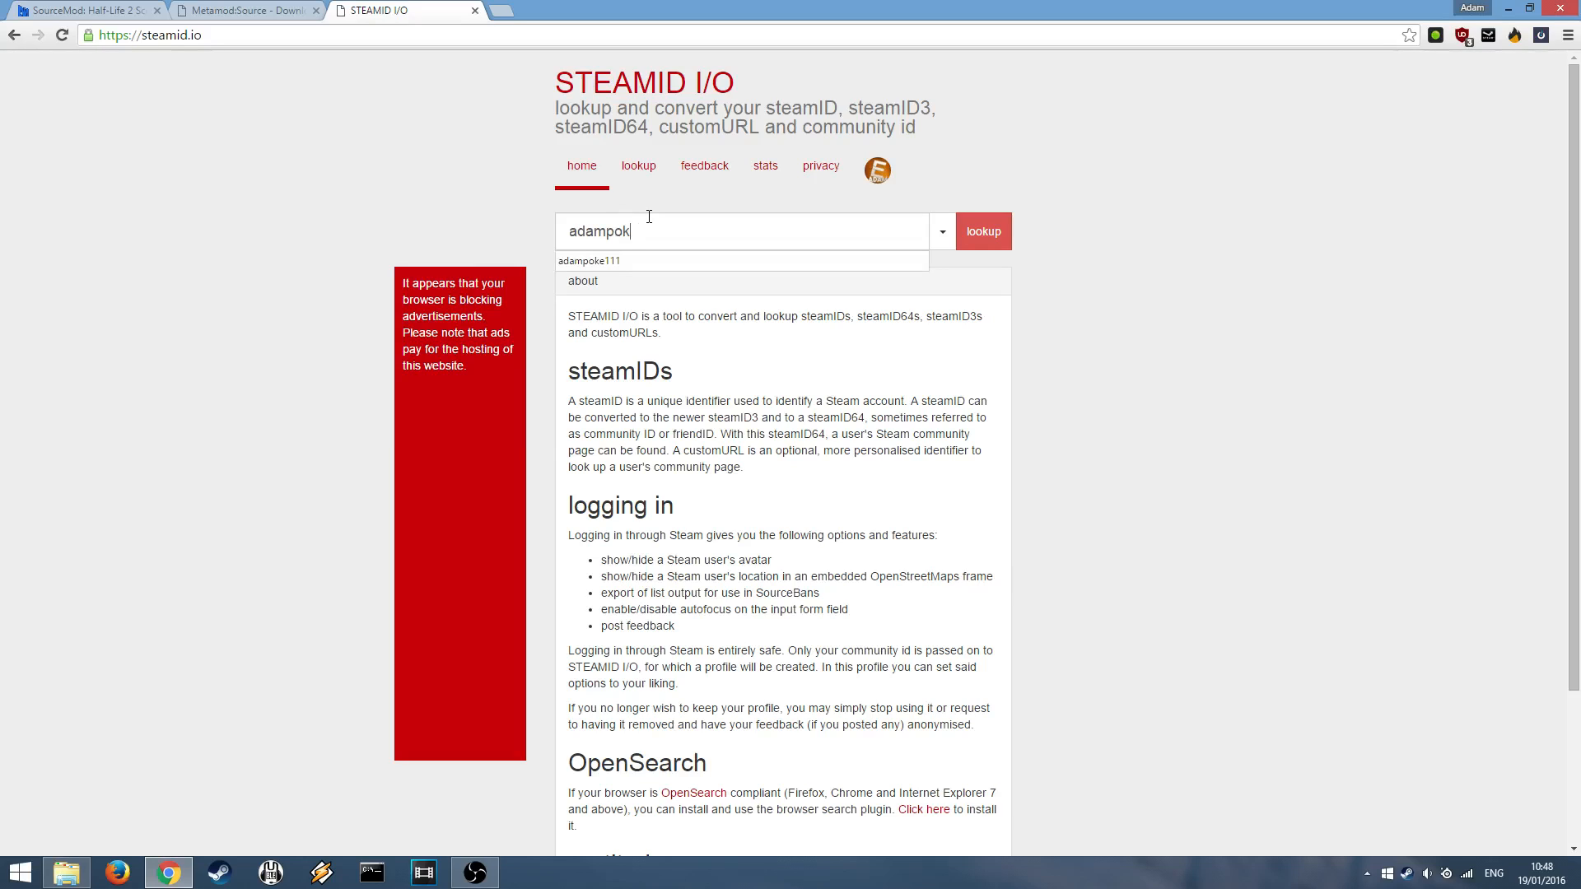
left_click(588, 261)
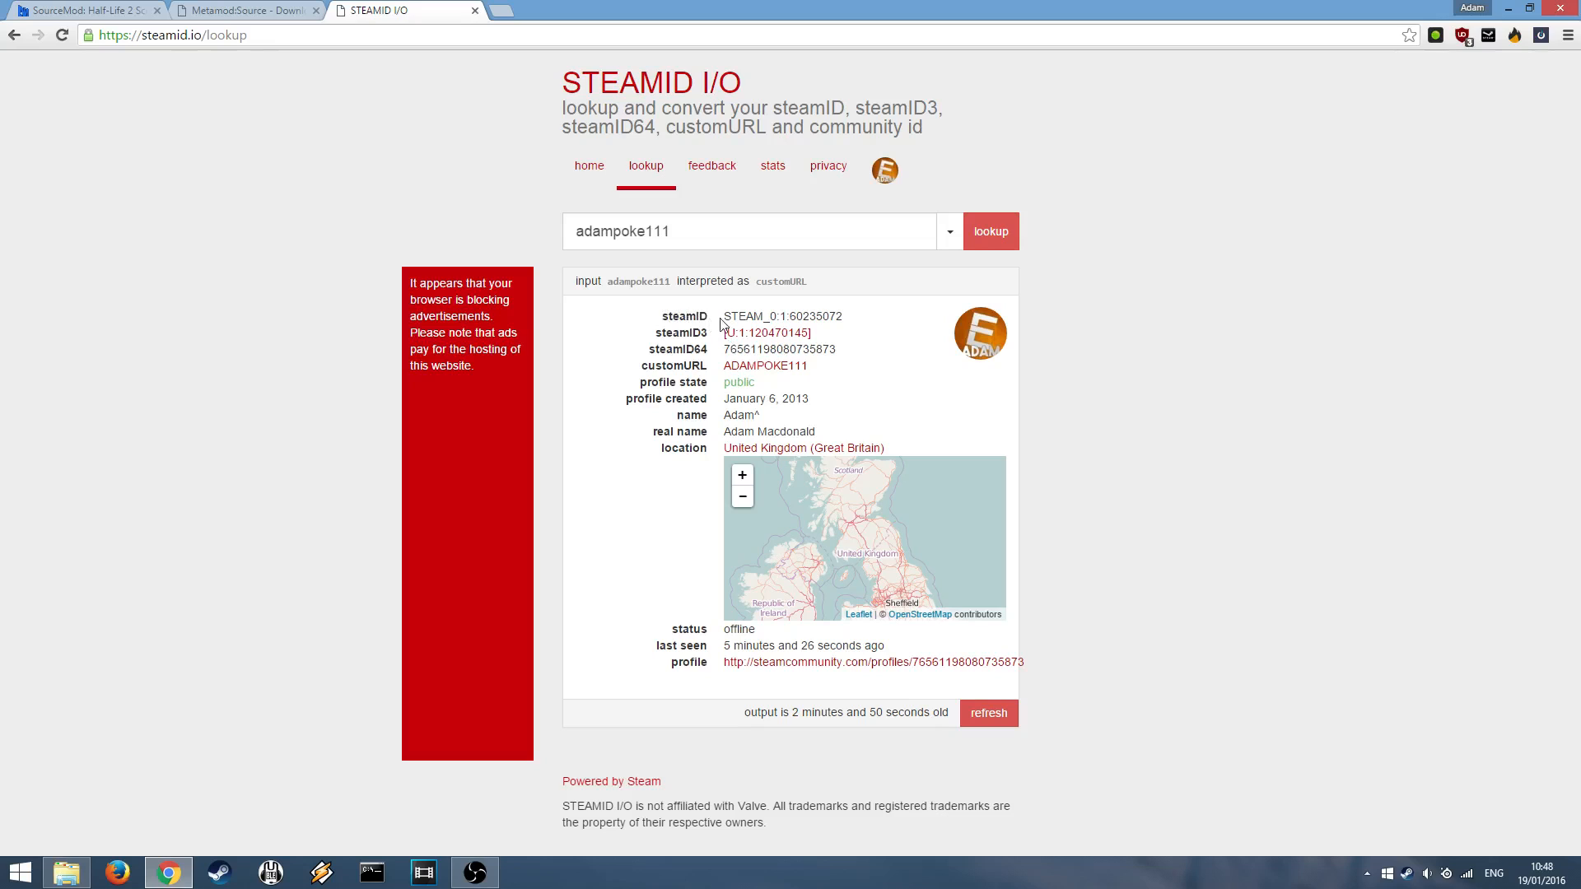
double_click(781, 316)
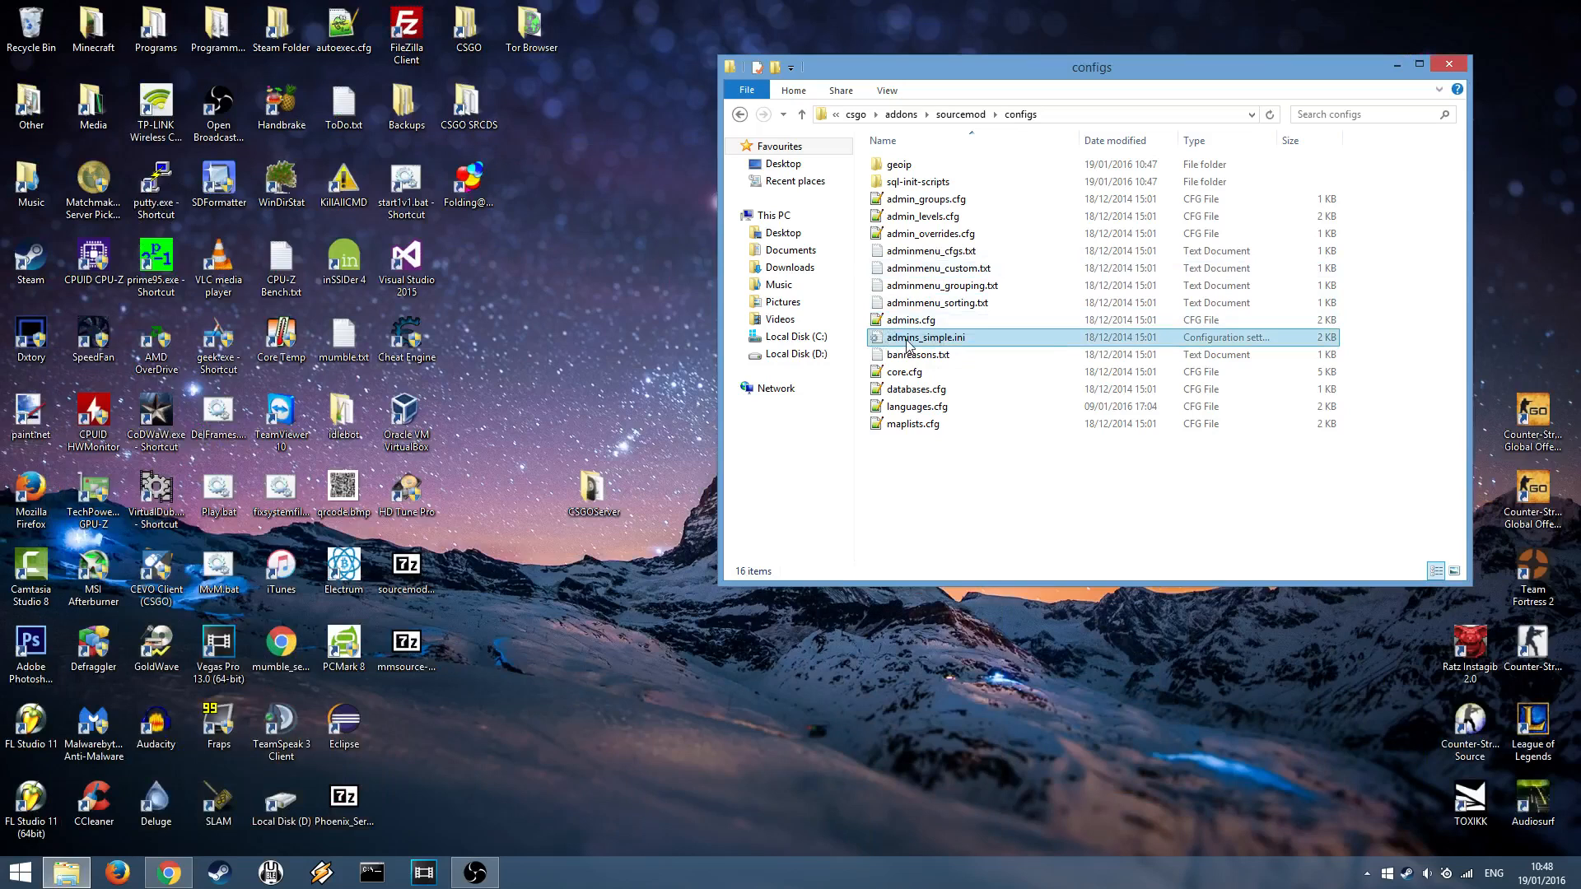
double_click(924, 336)
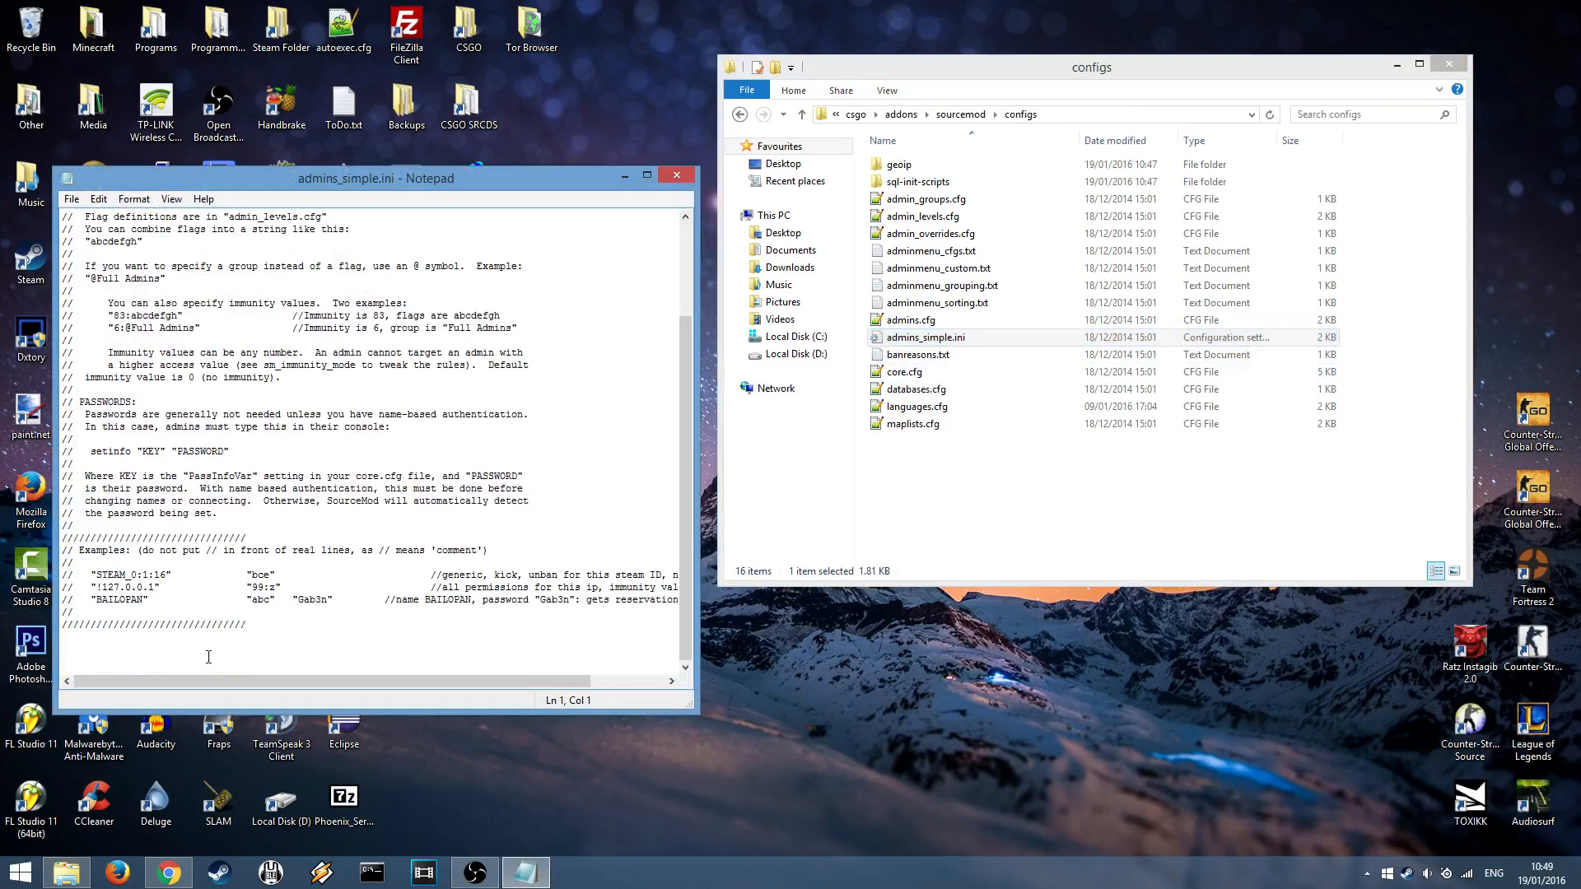
left_click(224, 625)
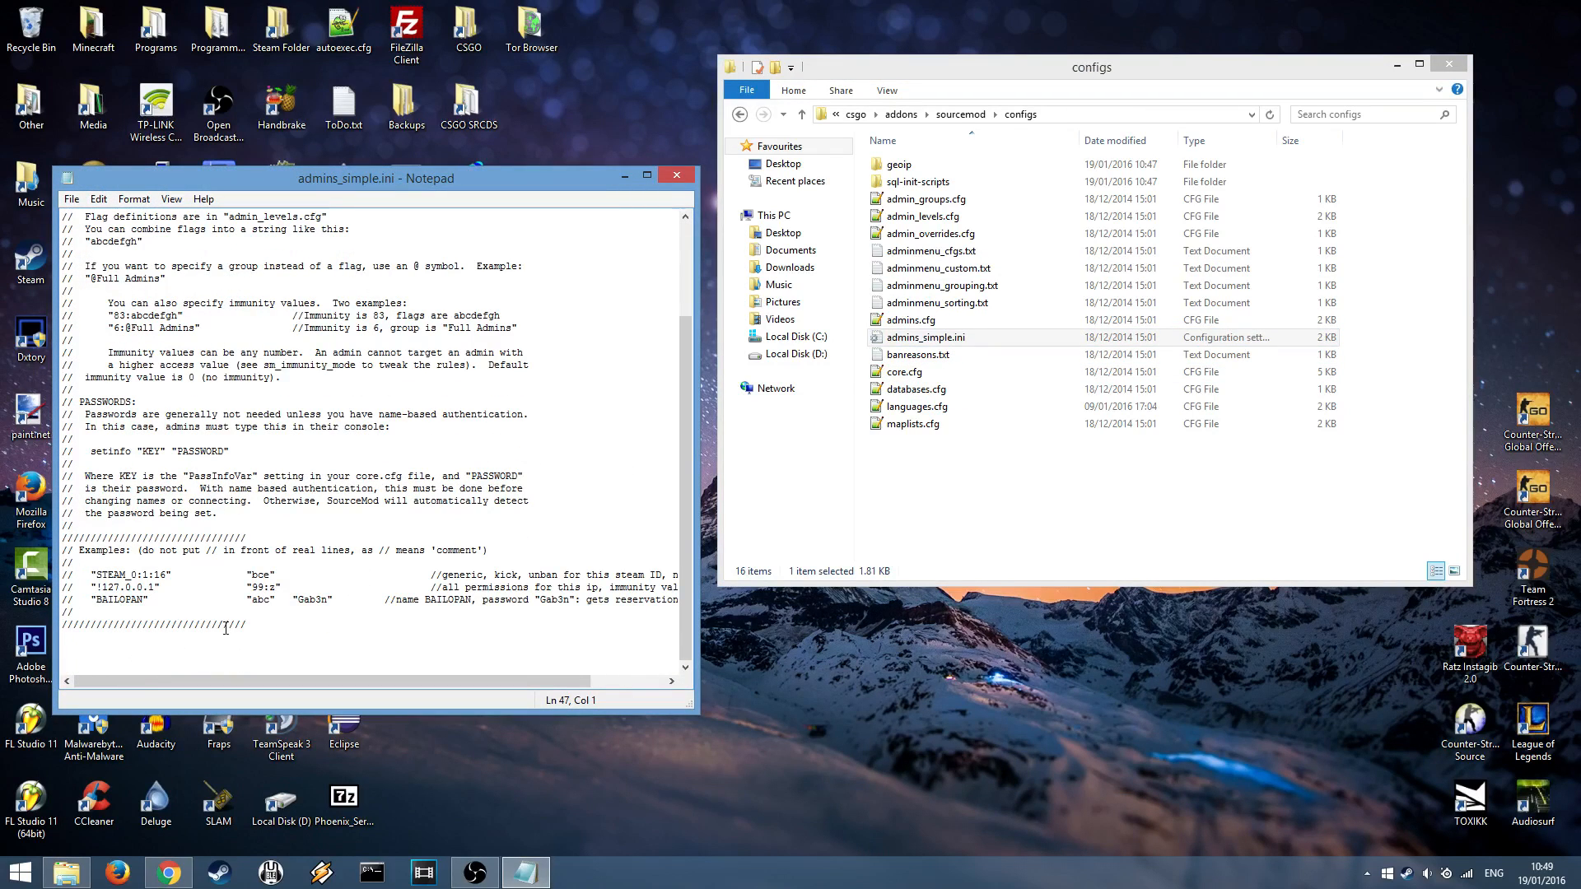
type("\"STEAM_0:1:60235072\"")
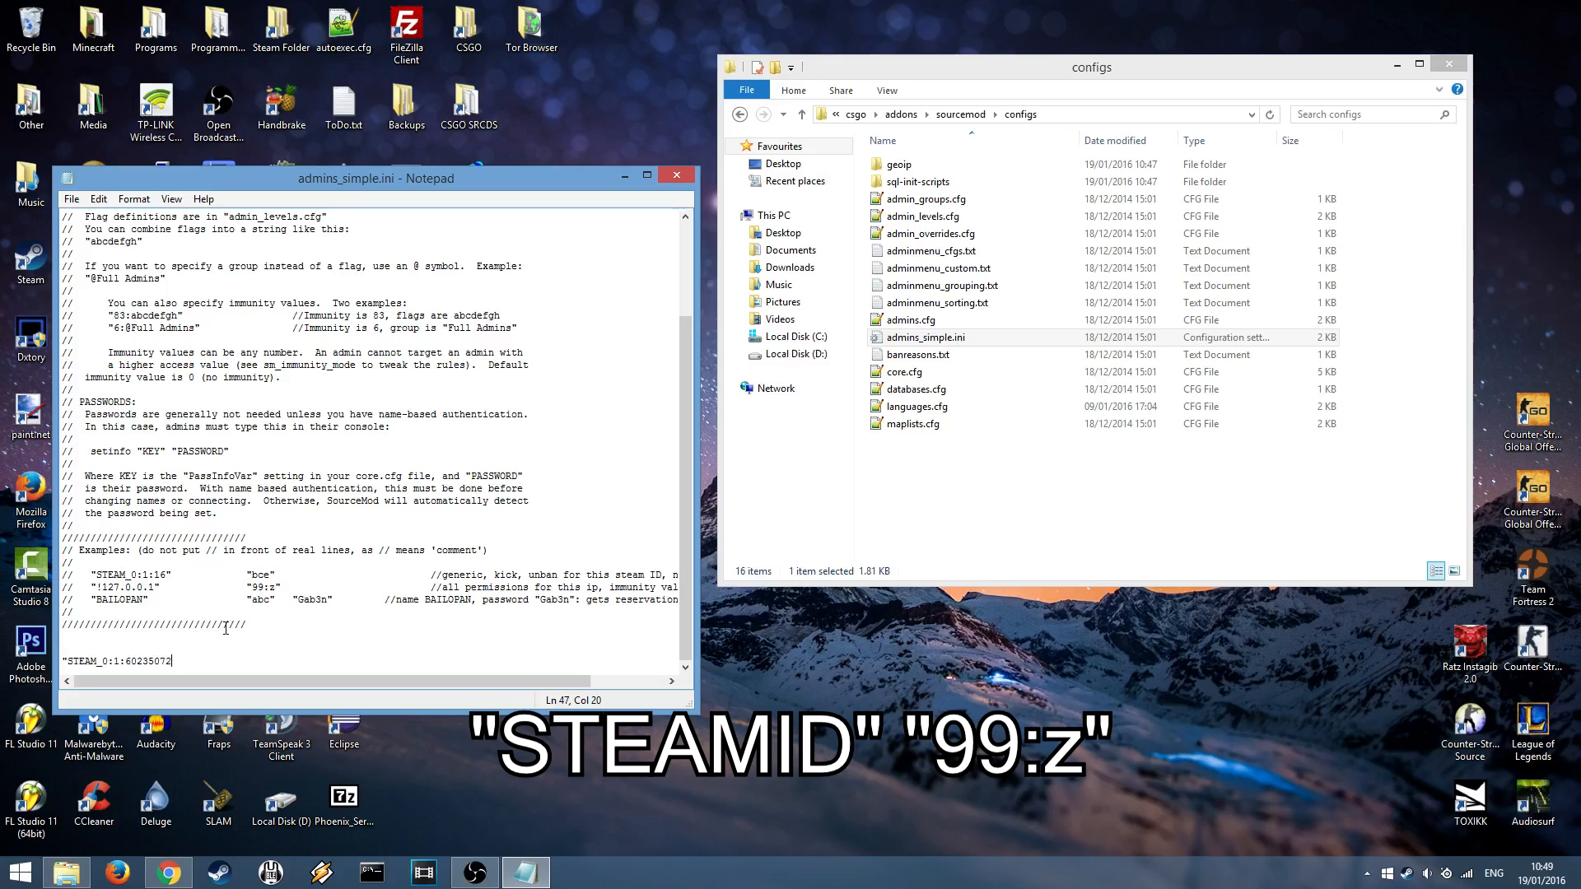
type("\"")
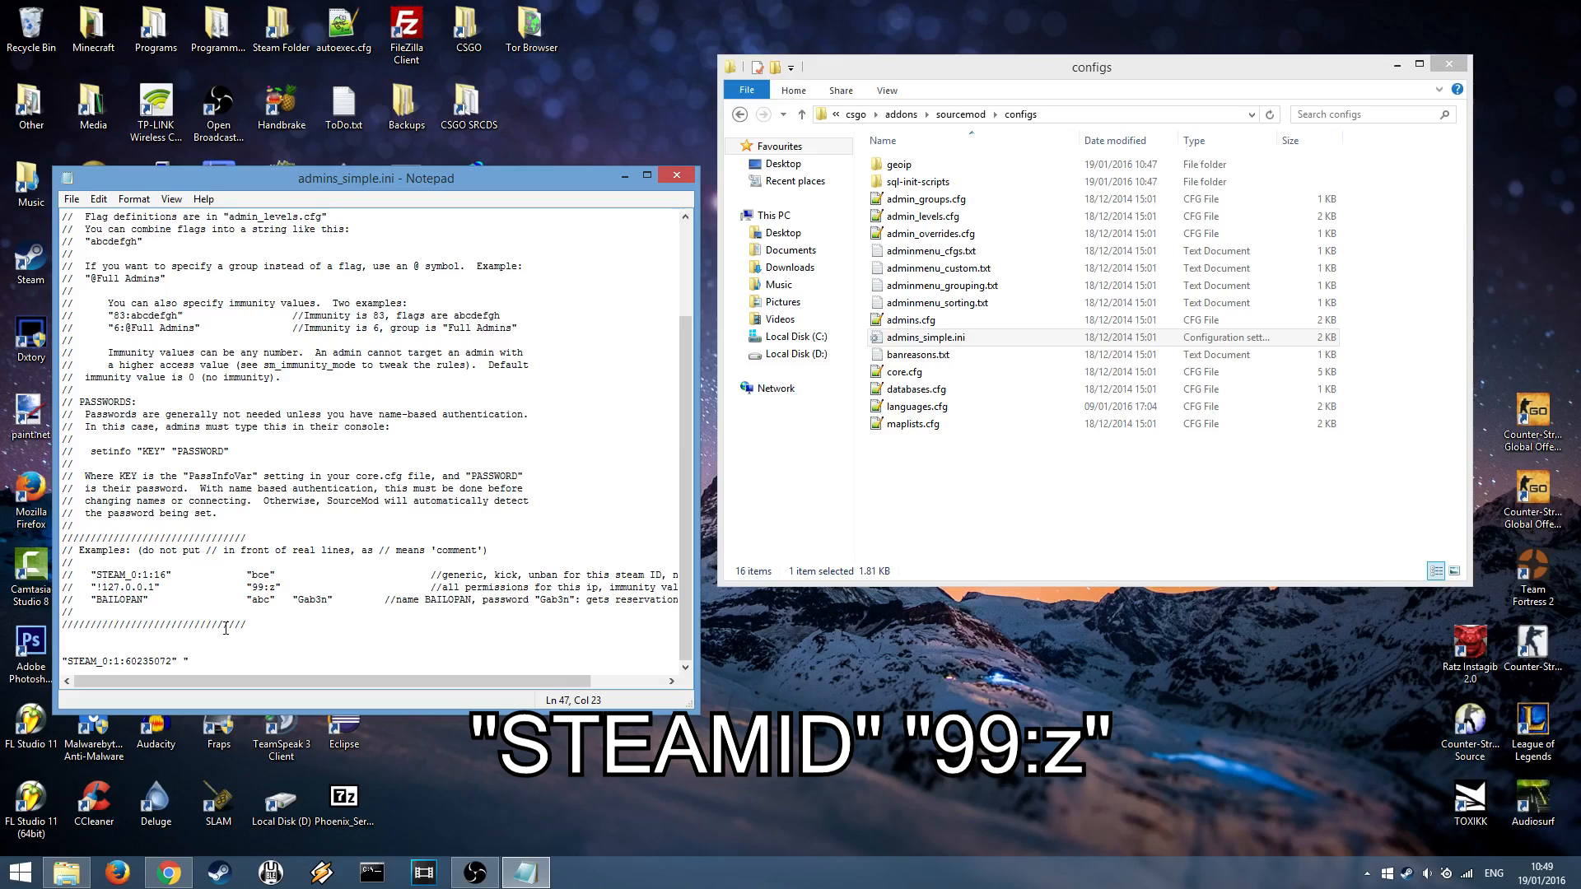
type("99")
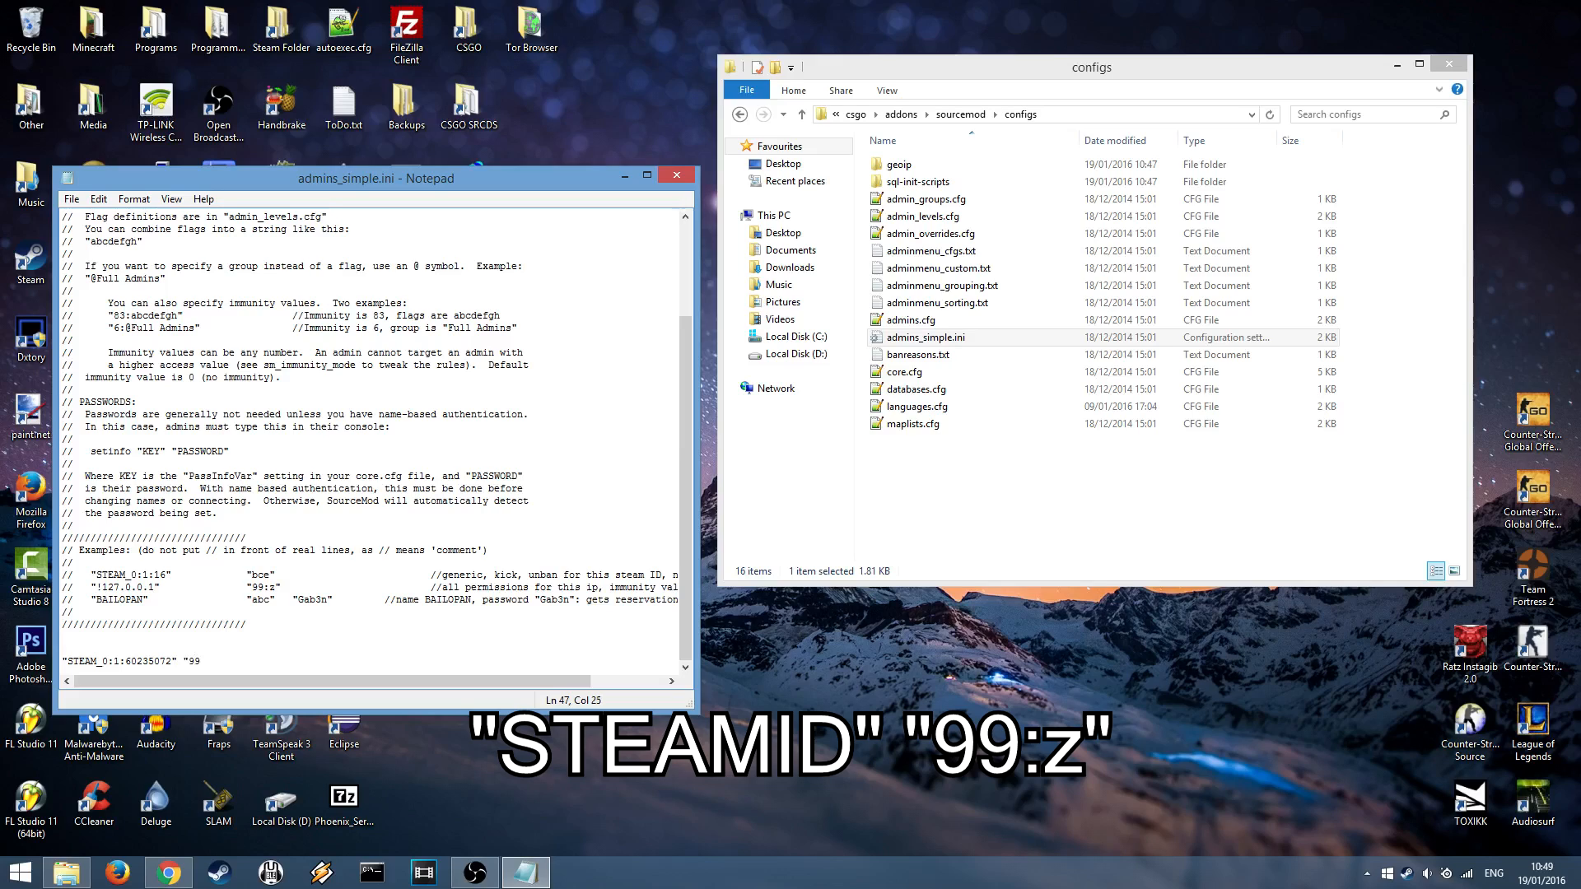
type(":z")
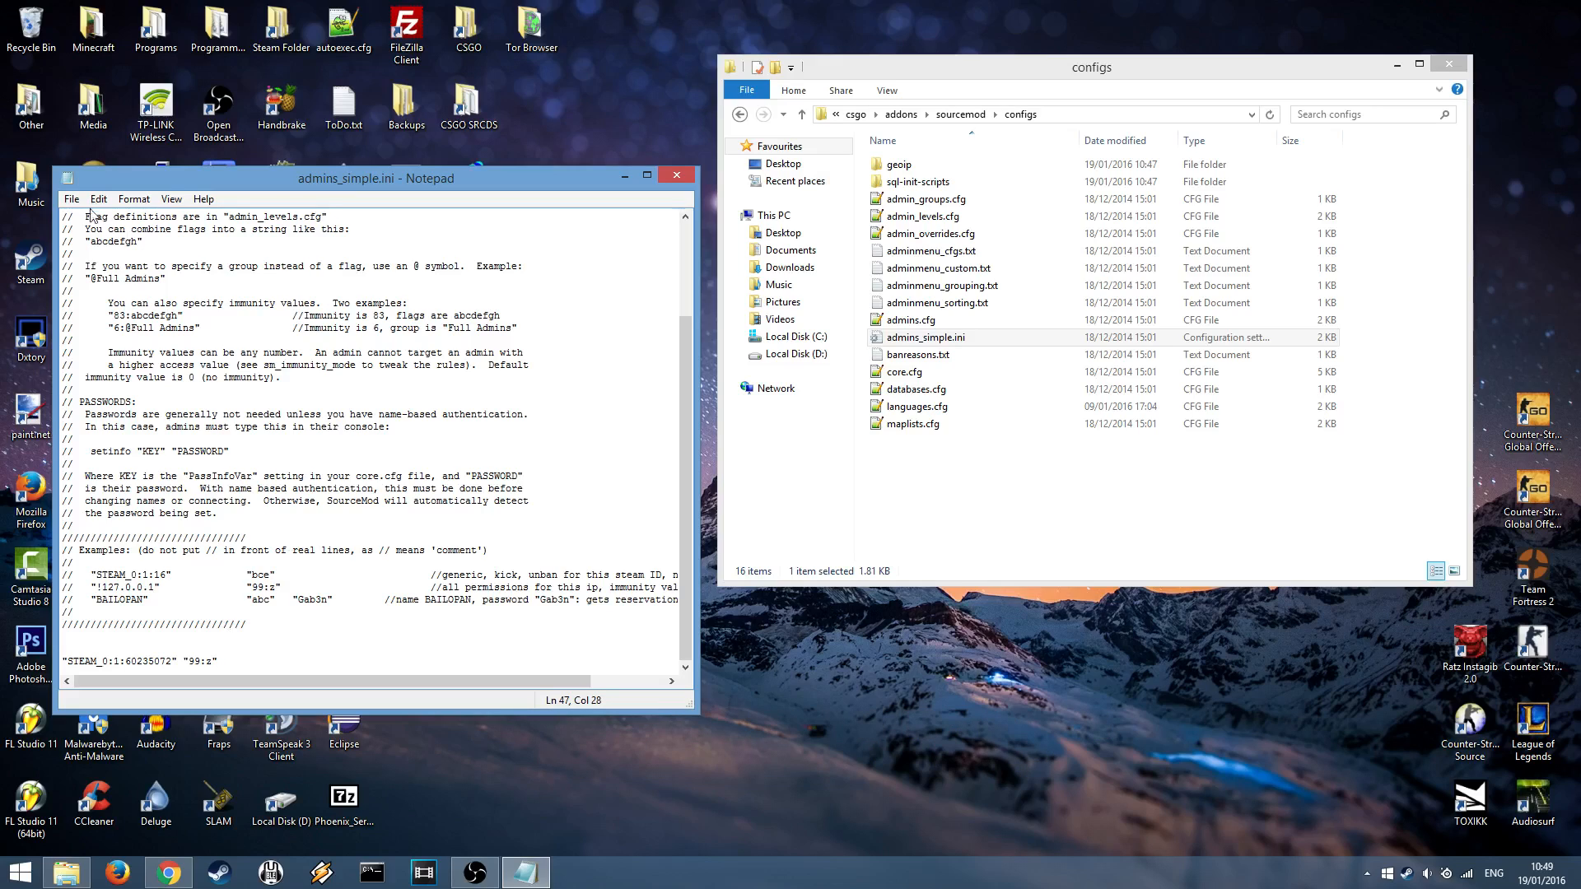
left_click(71, 199)
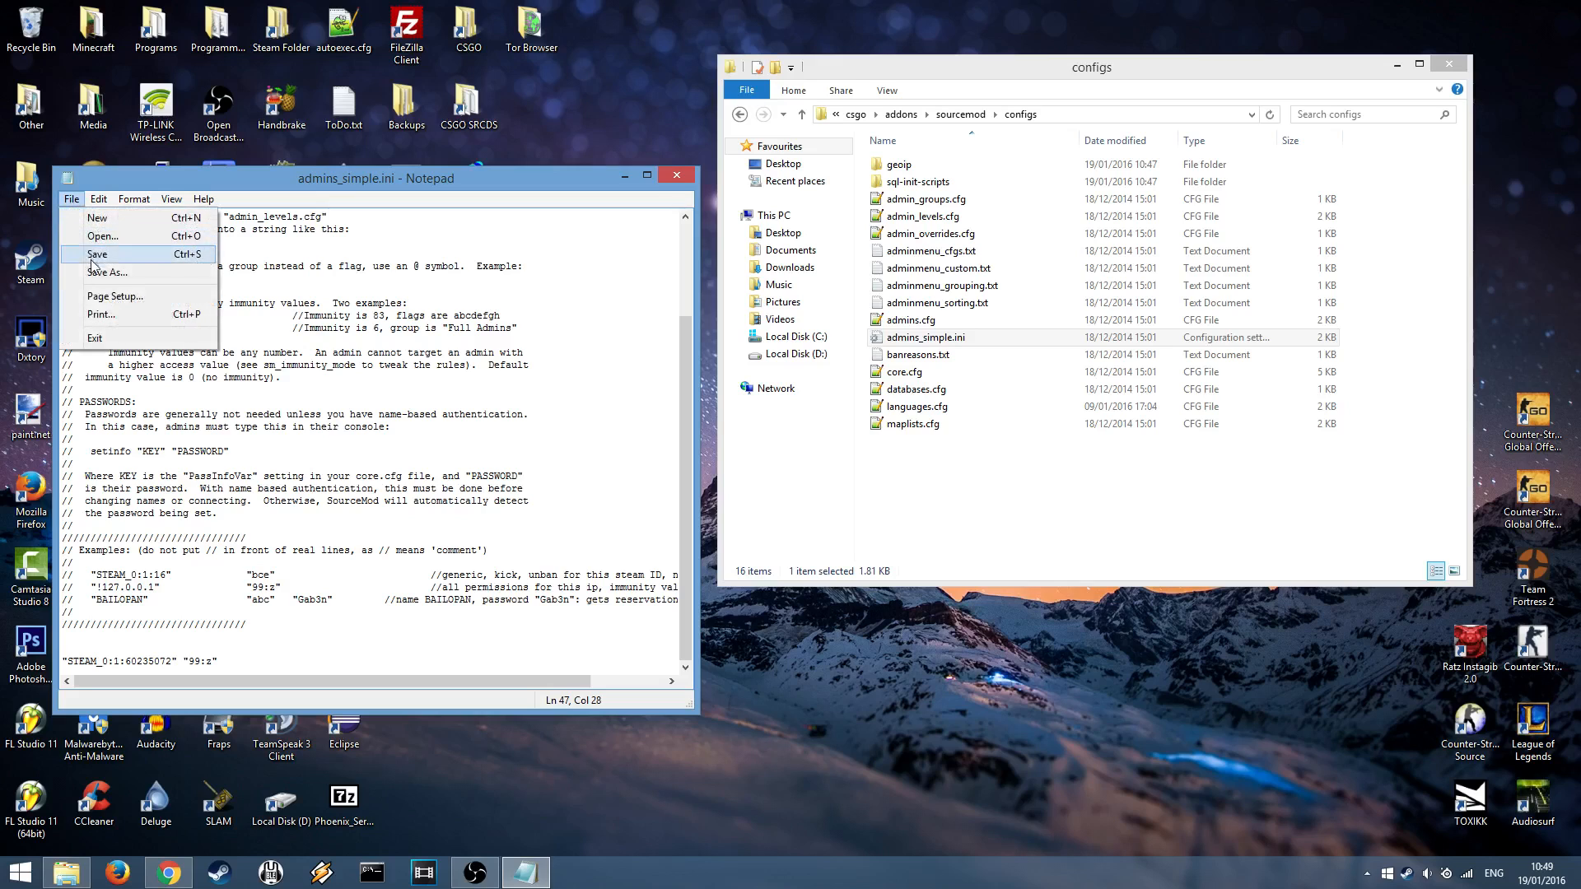
left_click(97, 253)
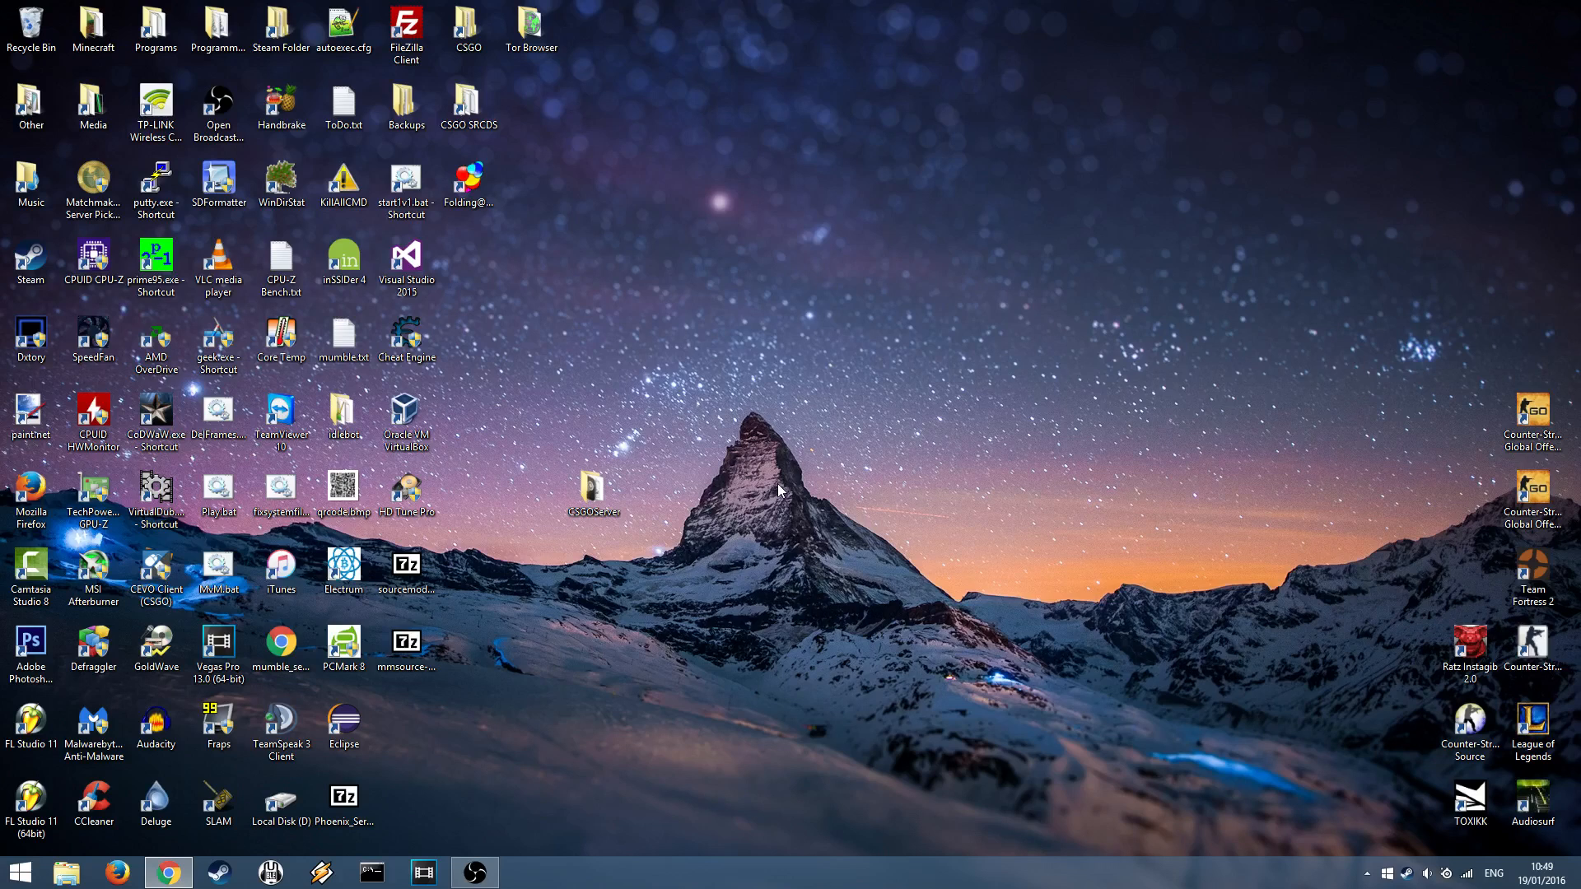
mouse_move(685, 490)
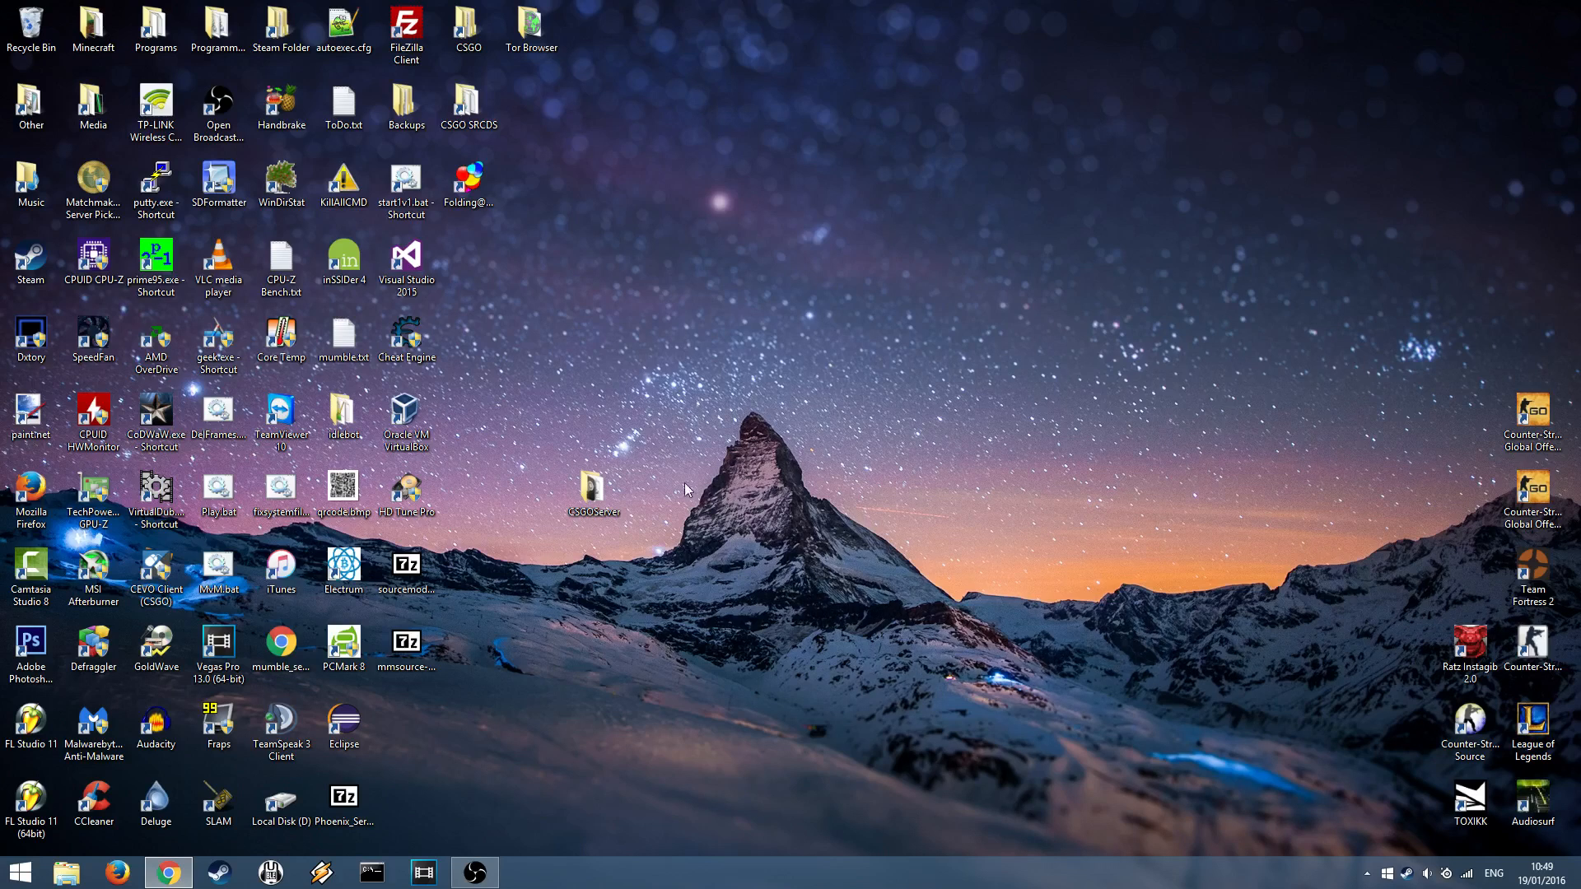
Step: Return to the dedicated server's installation folder and launch start.bat to run the server
double_click(593, 492)
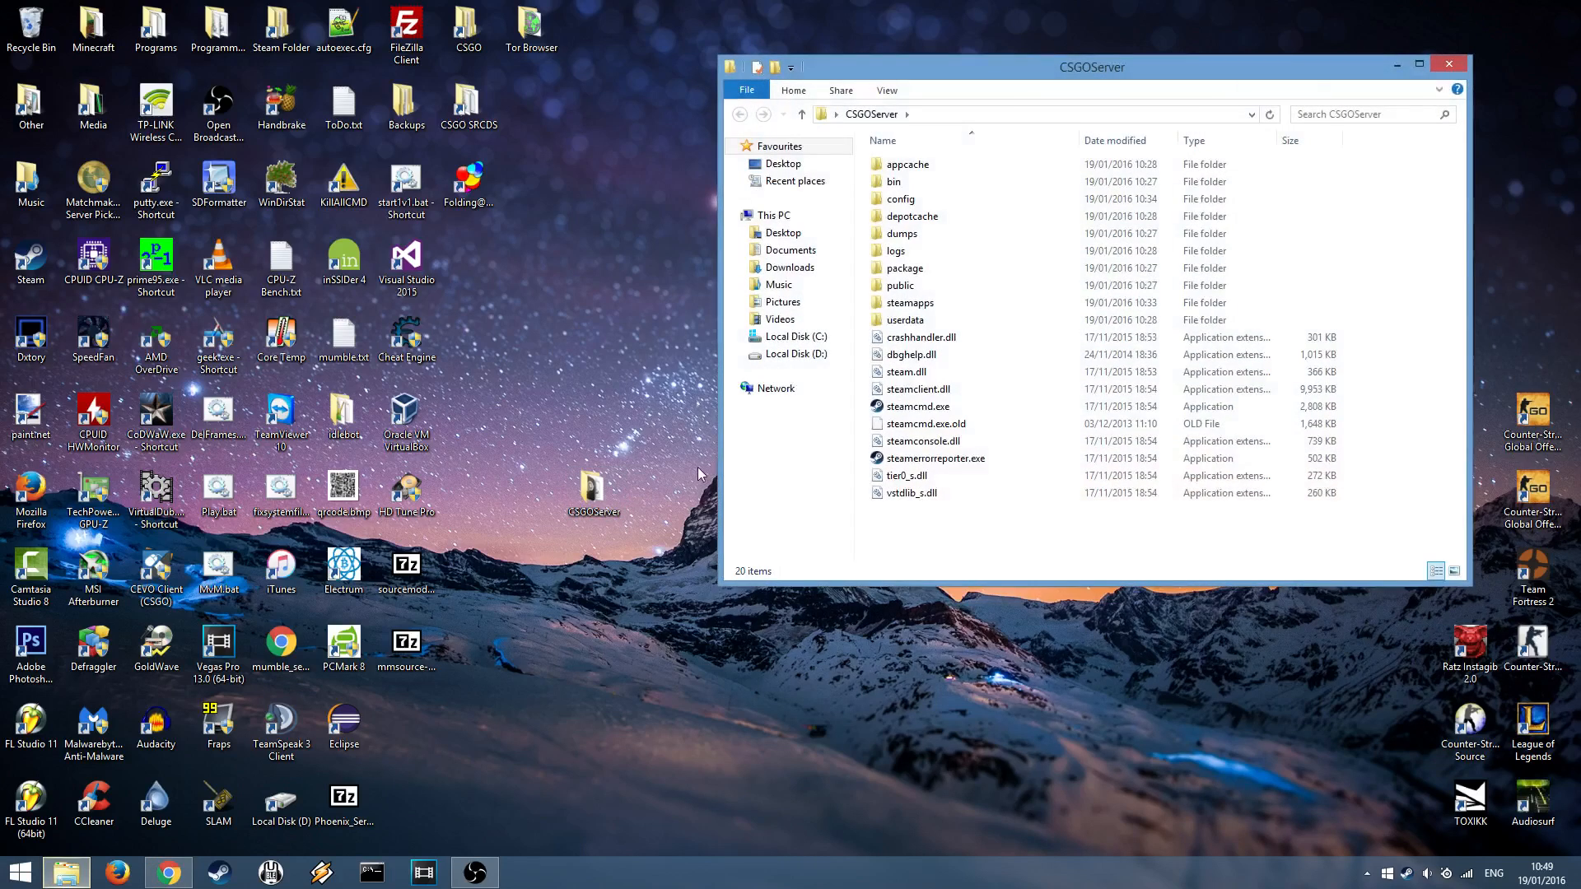
double_click(909, 303)
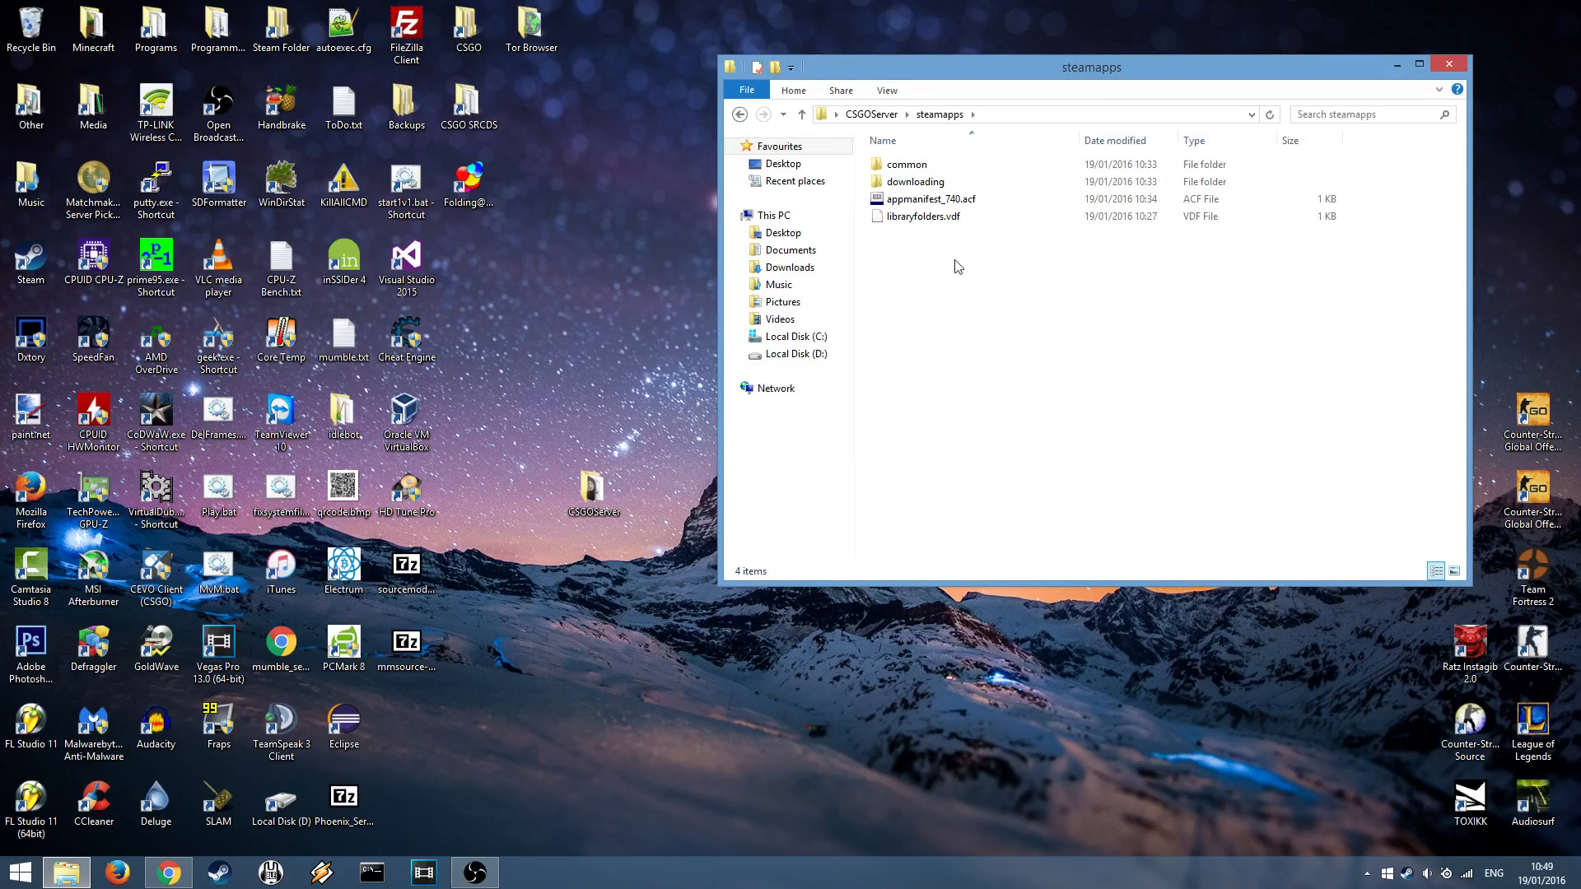
double_click(904, 165)
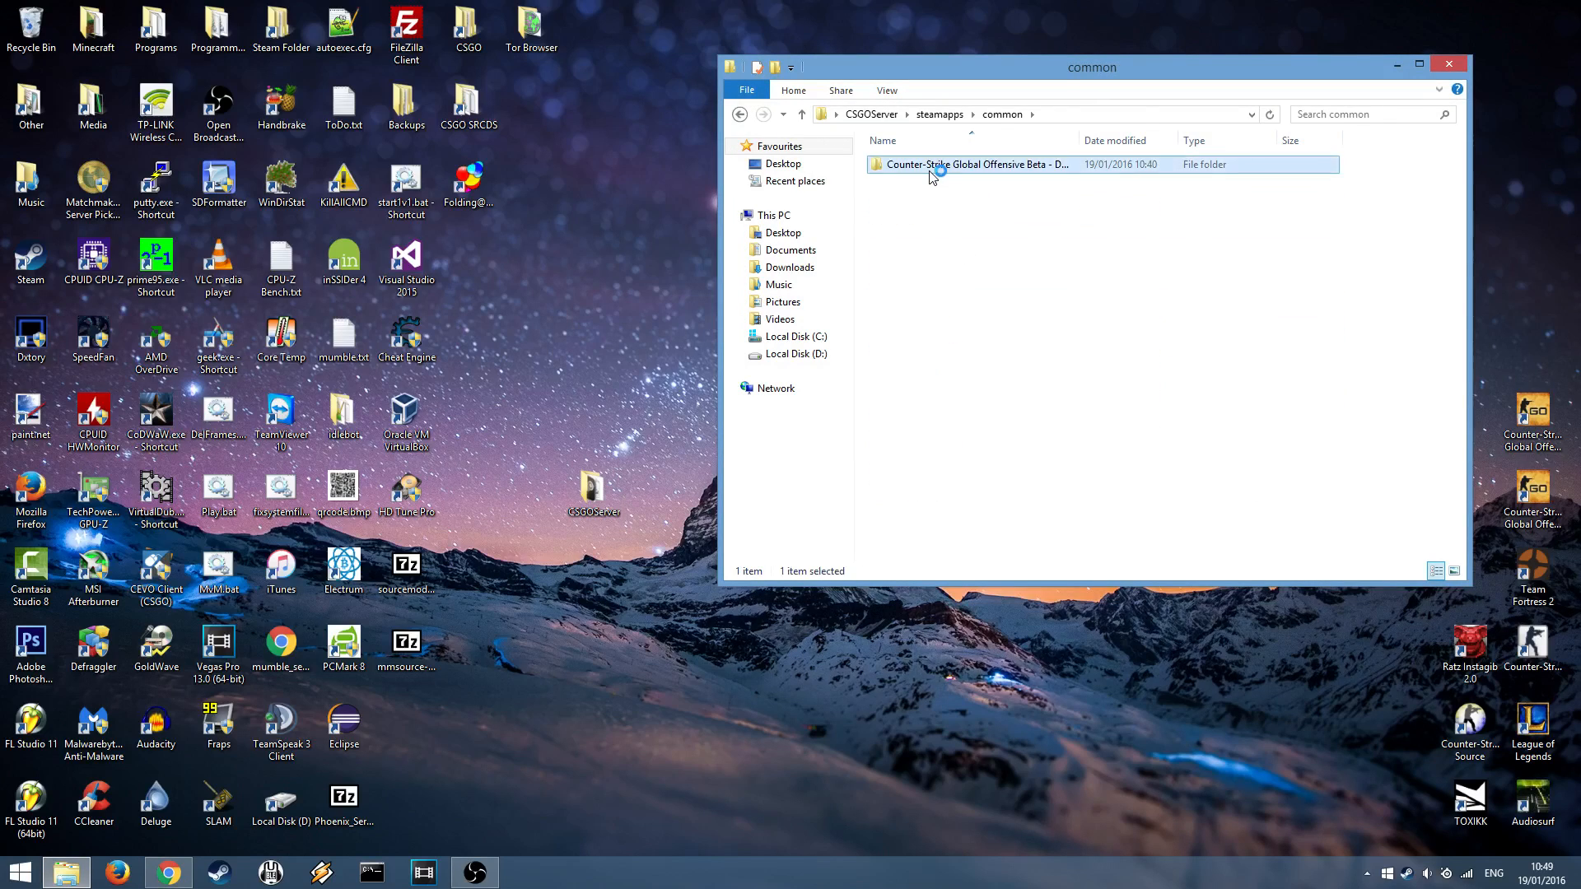
double_click(971, 163)
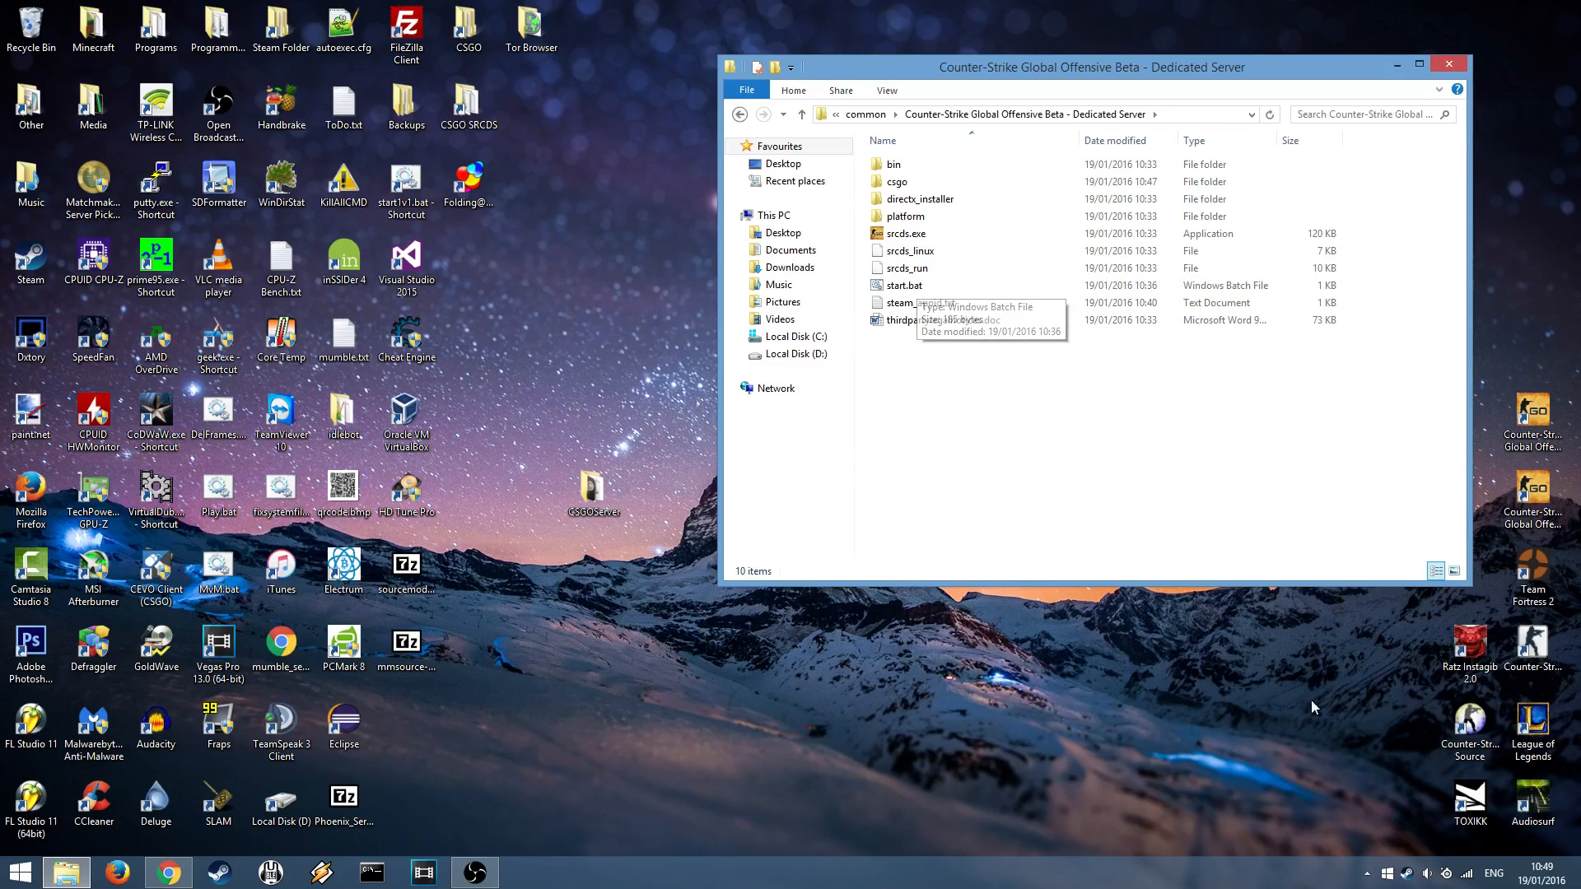
mouse_move(1139, 466)
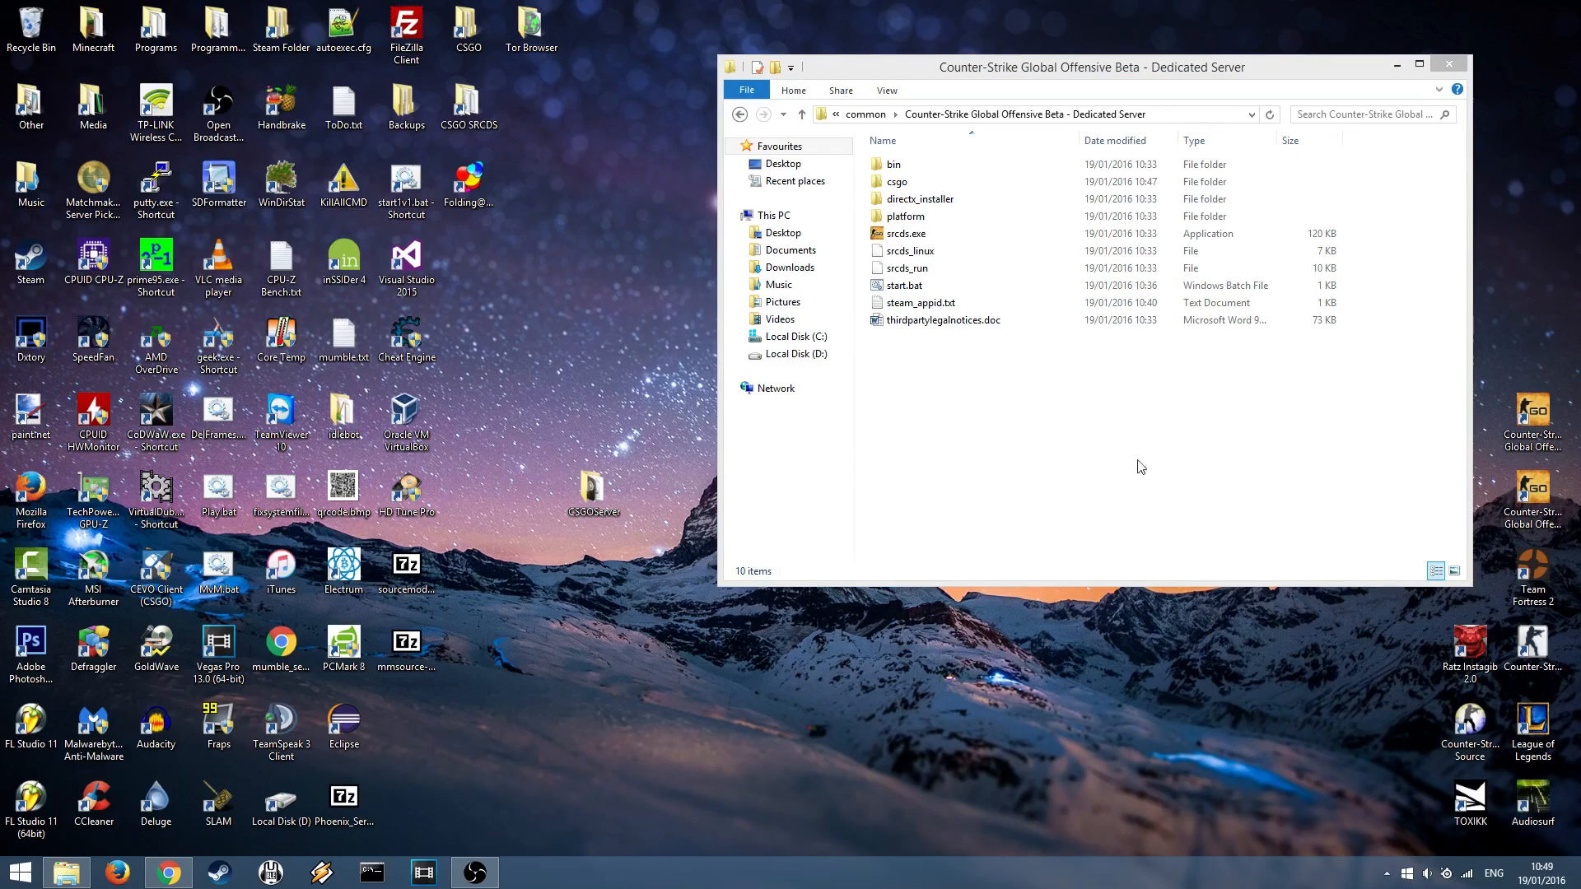
double_click(904, 285)
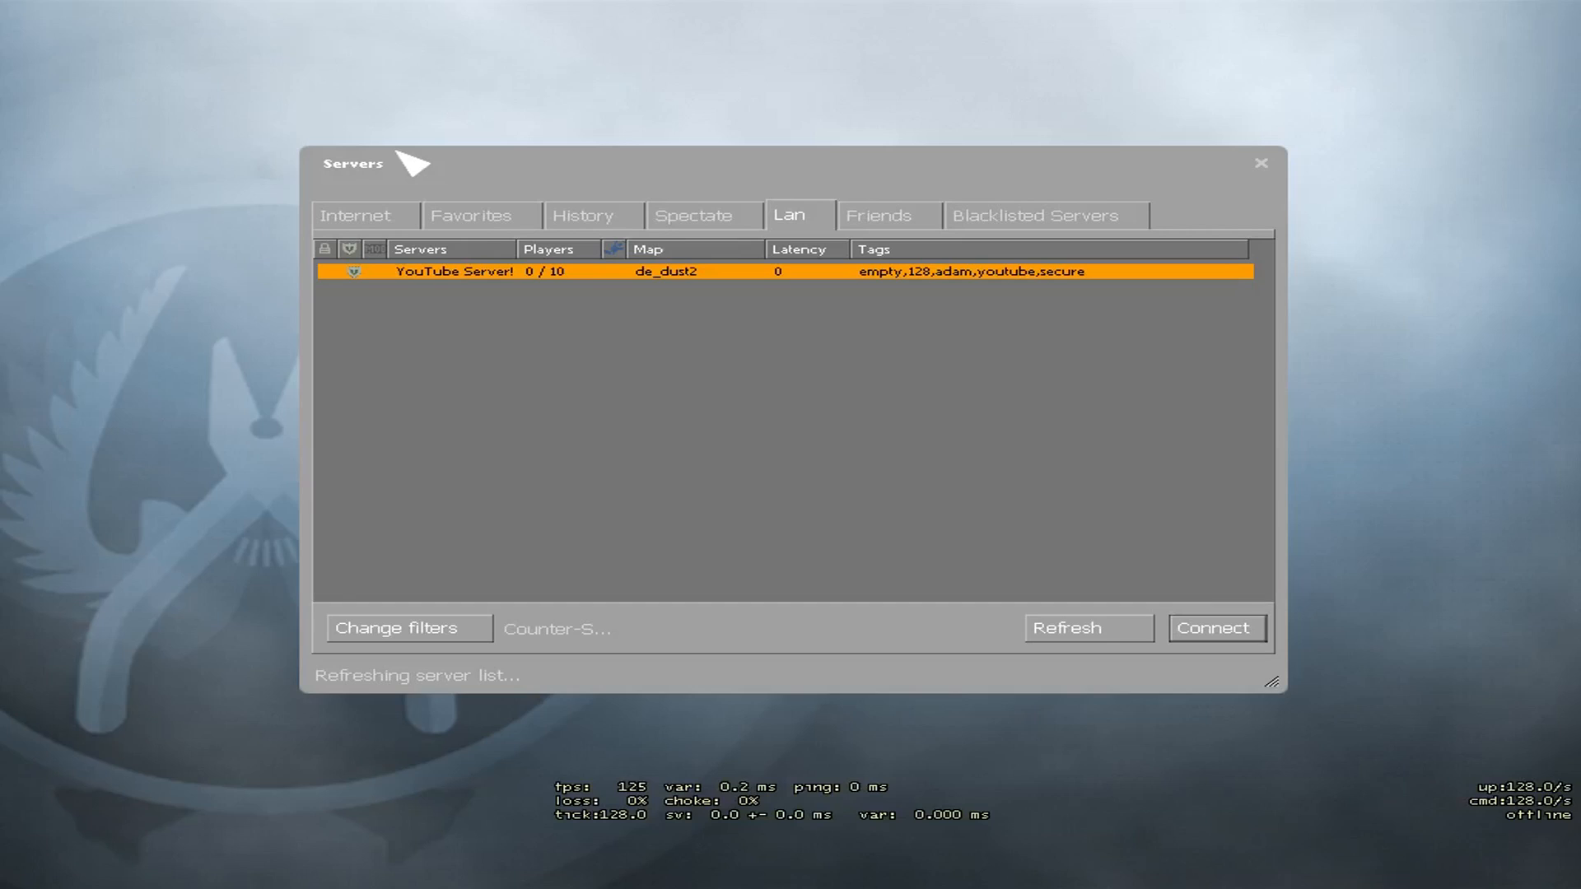
Step: Join the 'YouTube Server!' LAN game on de_dust2 and pick the Terrorists team
left_click(1215, 627)
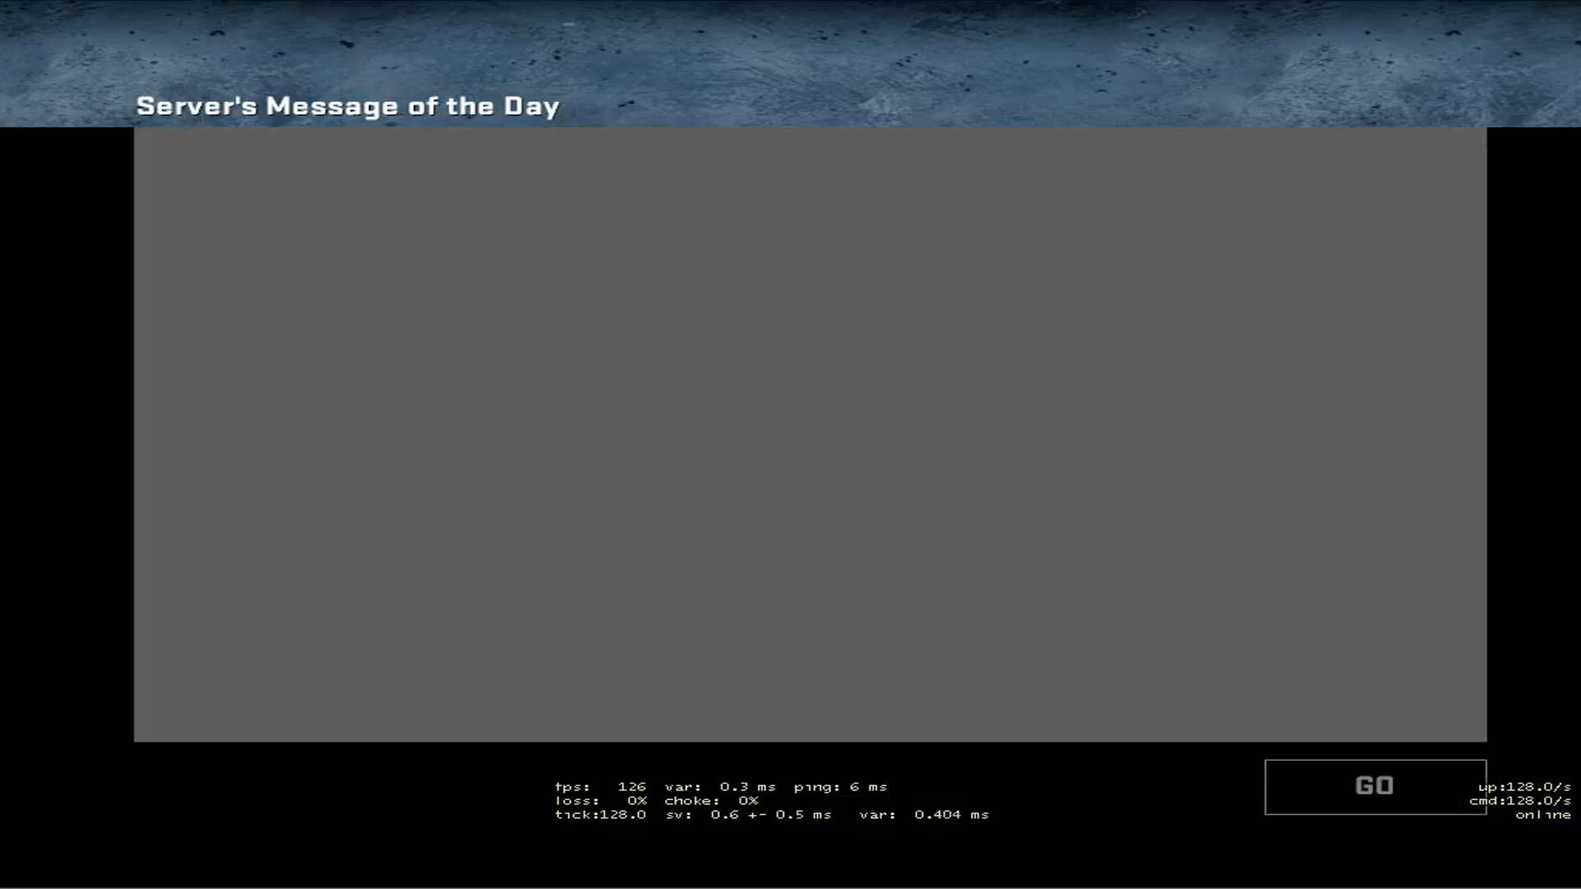
left_click(1373, 787)
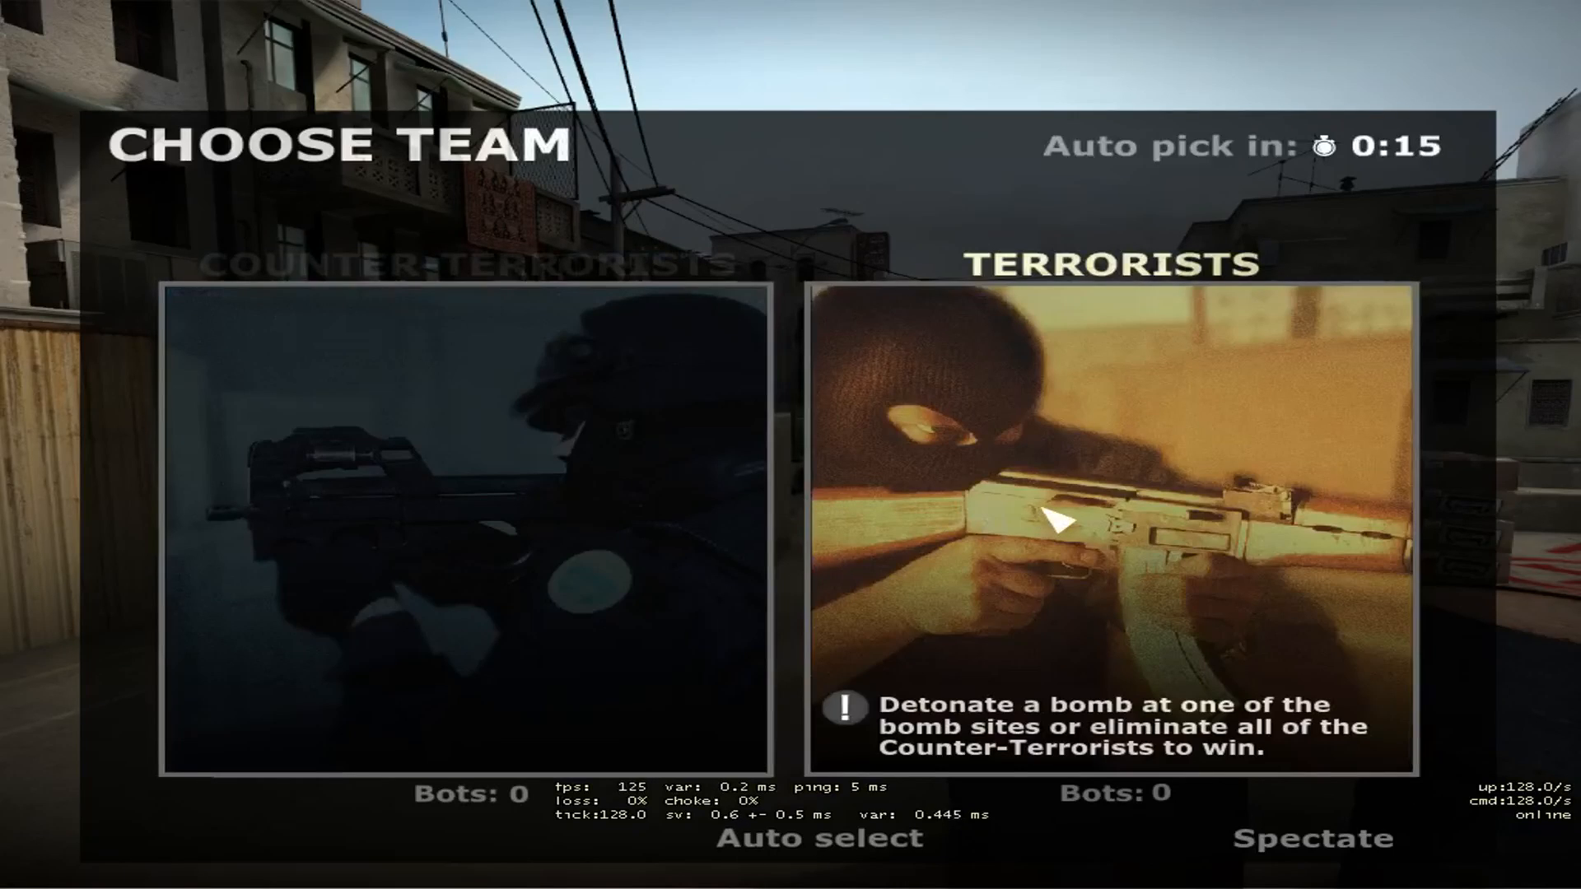
left_click(1106, 533)
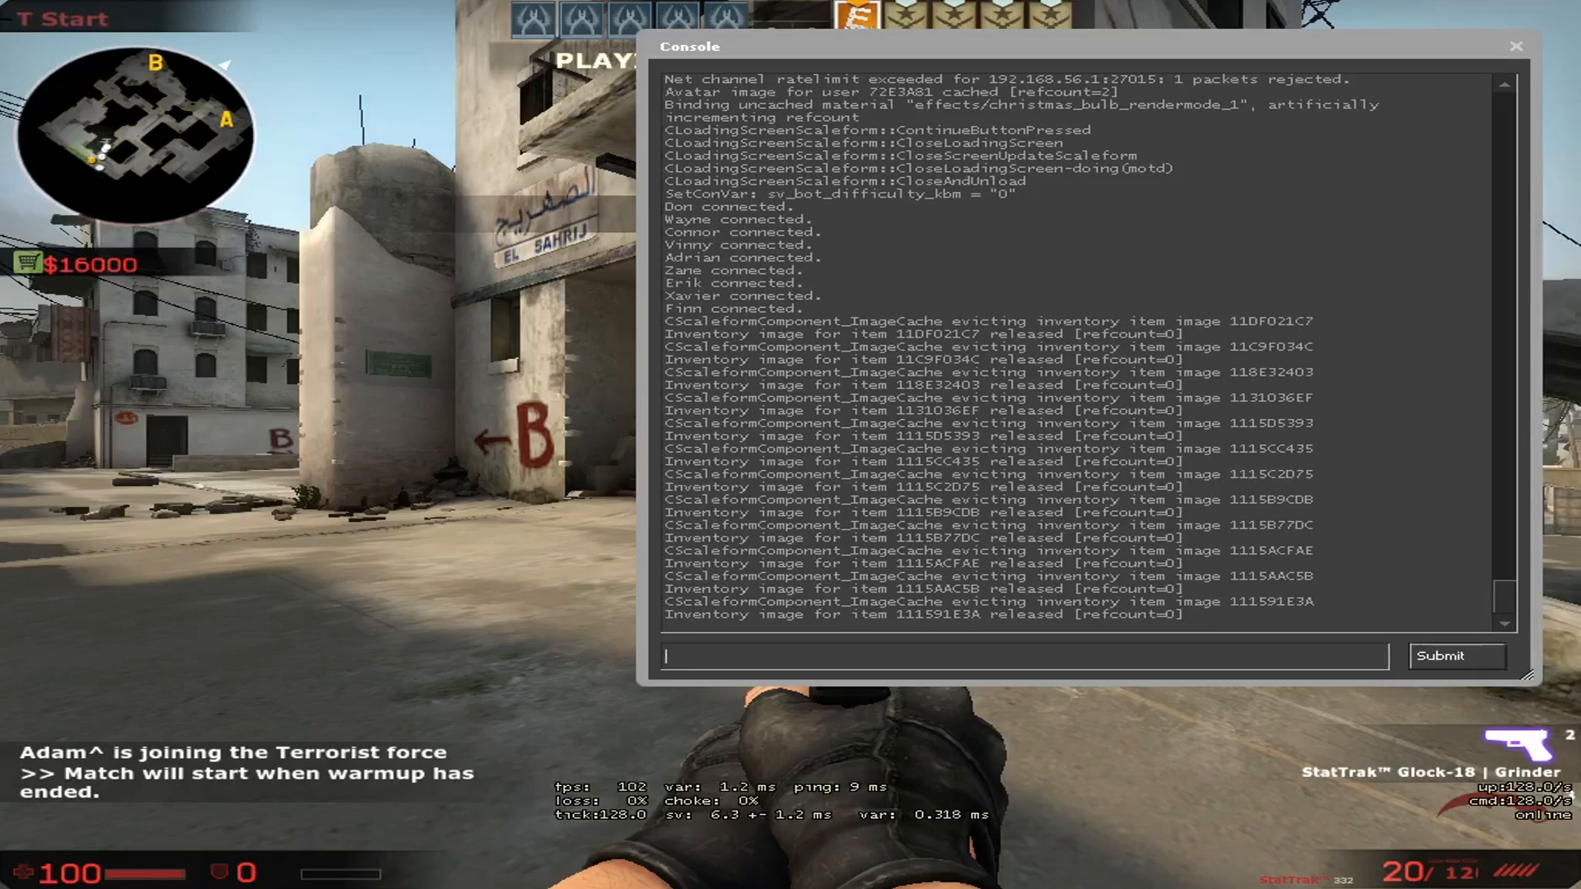
Step: Enter sm_admin in the console to bring up SourceMod's Admin Menu
type("sm_a")
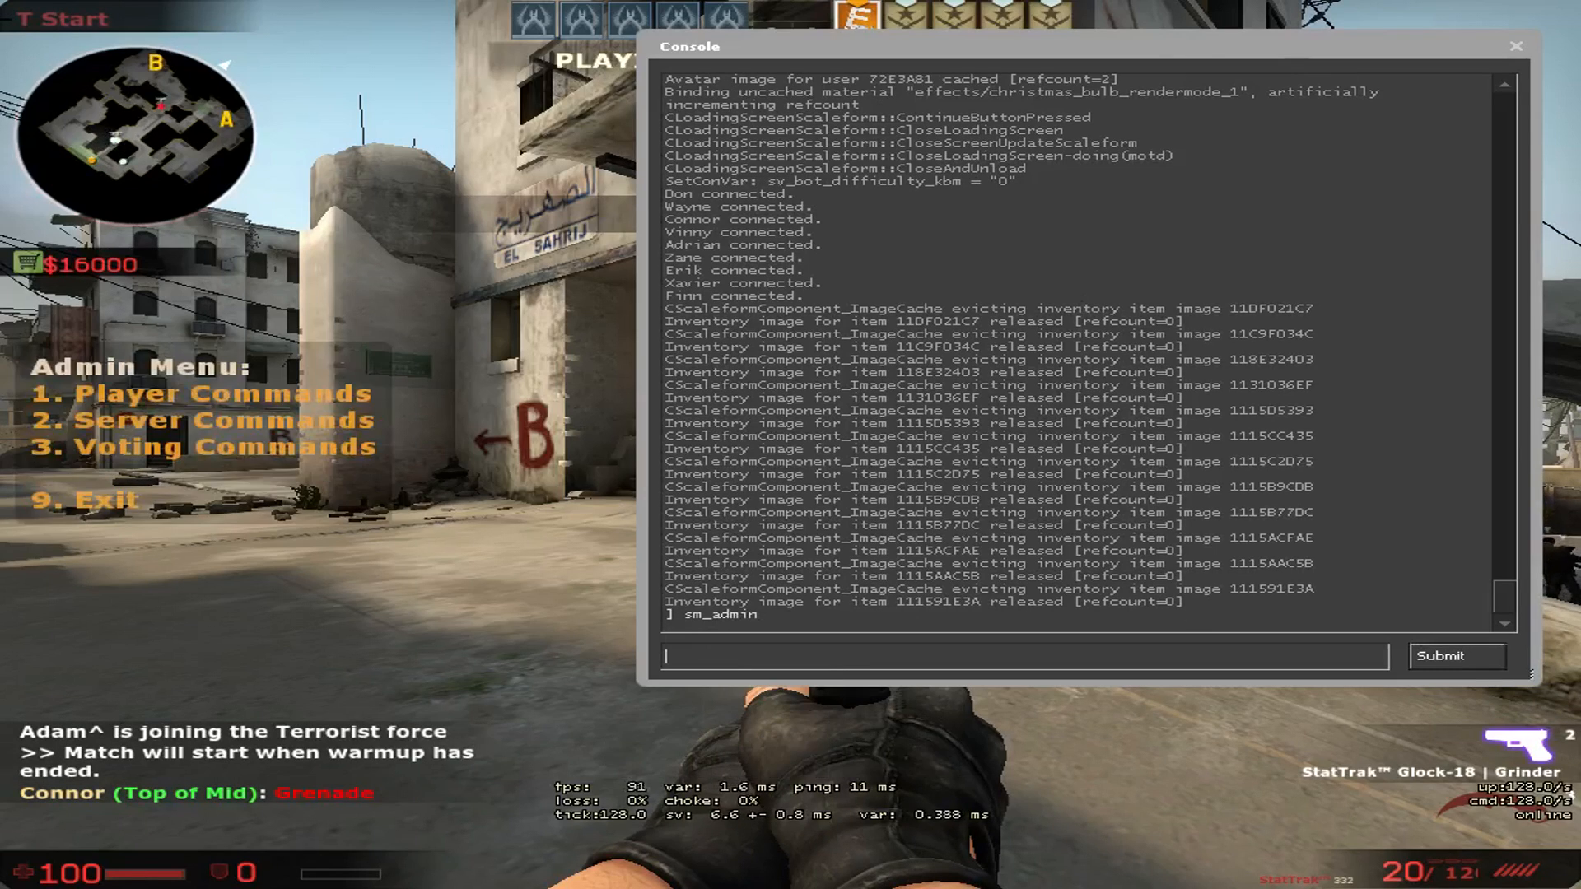
left_click(1514, 46)
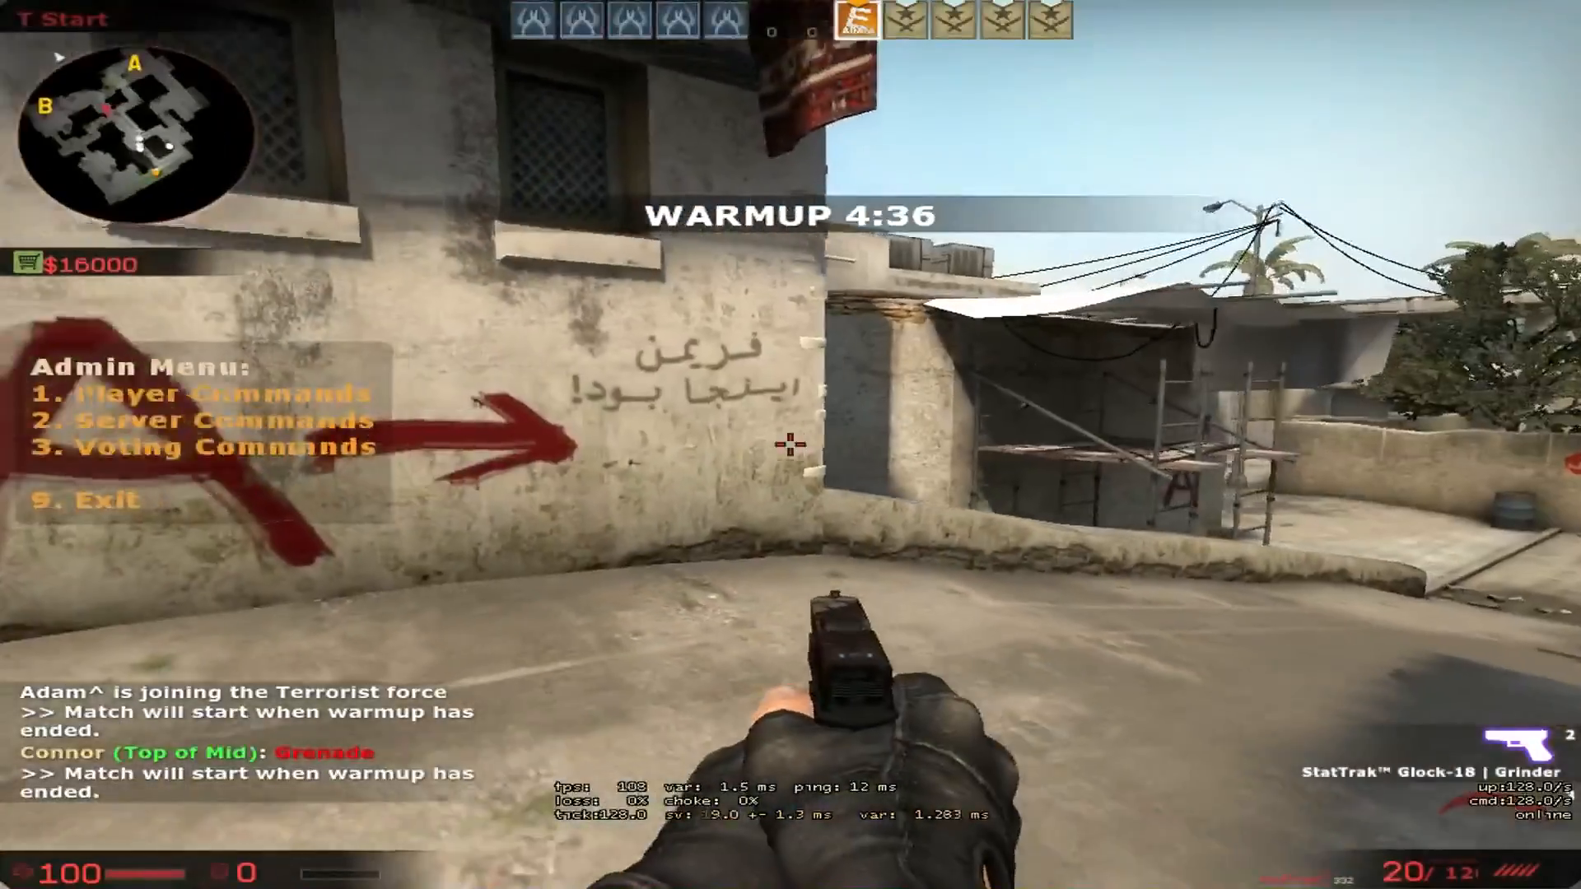